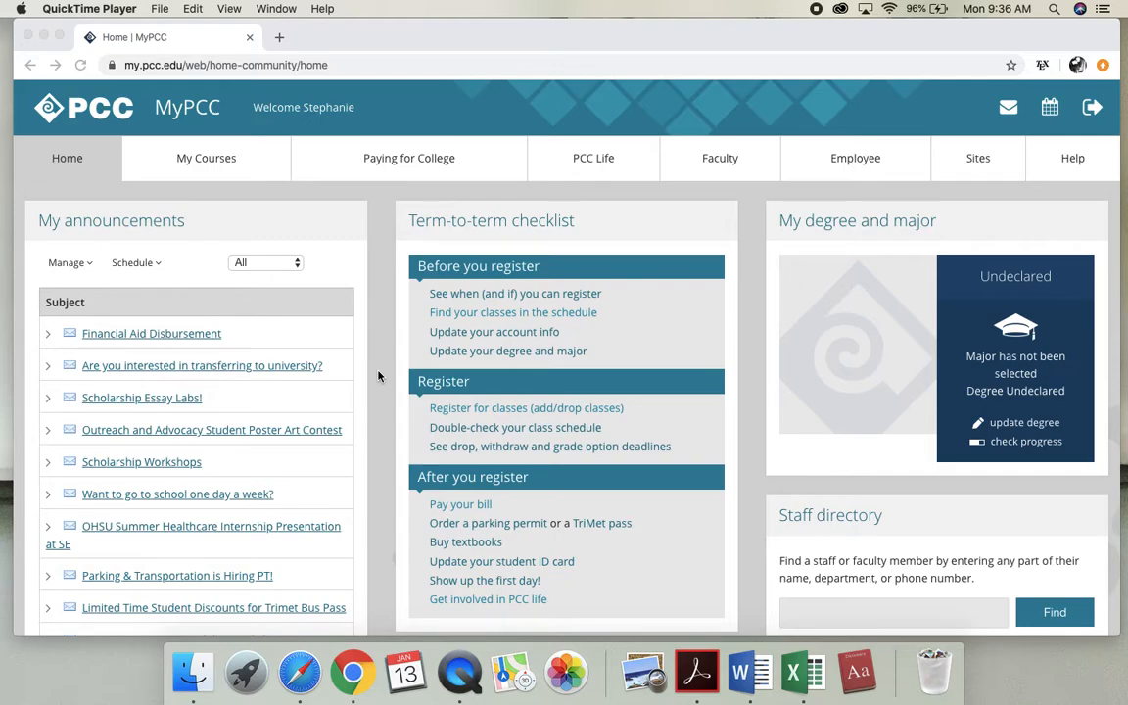
Follow the D2L Brightspace login link under Quick links on the MyPCC home page.
scroll("down", 3)
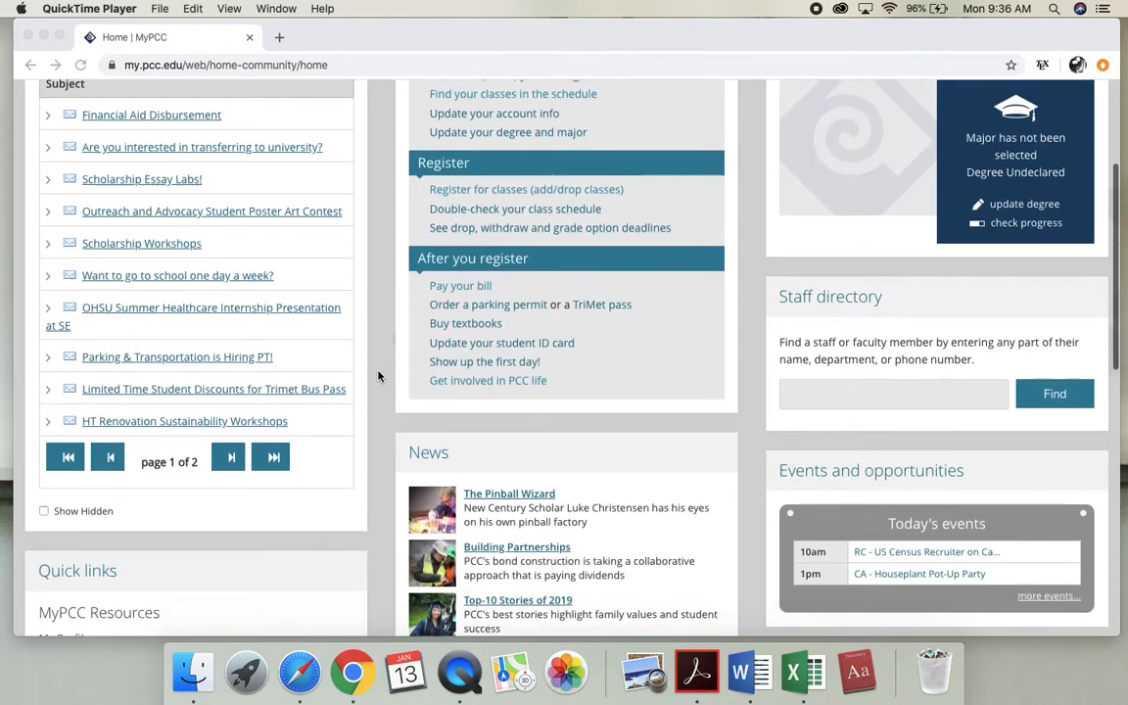
scroll("down", 3)
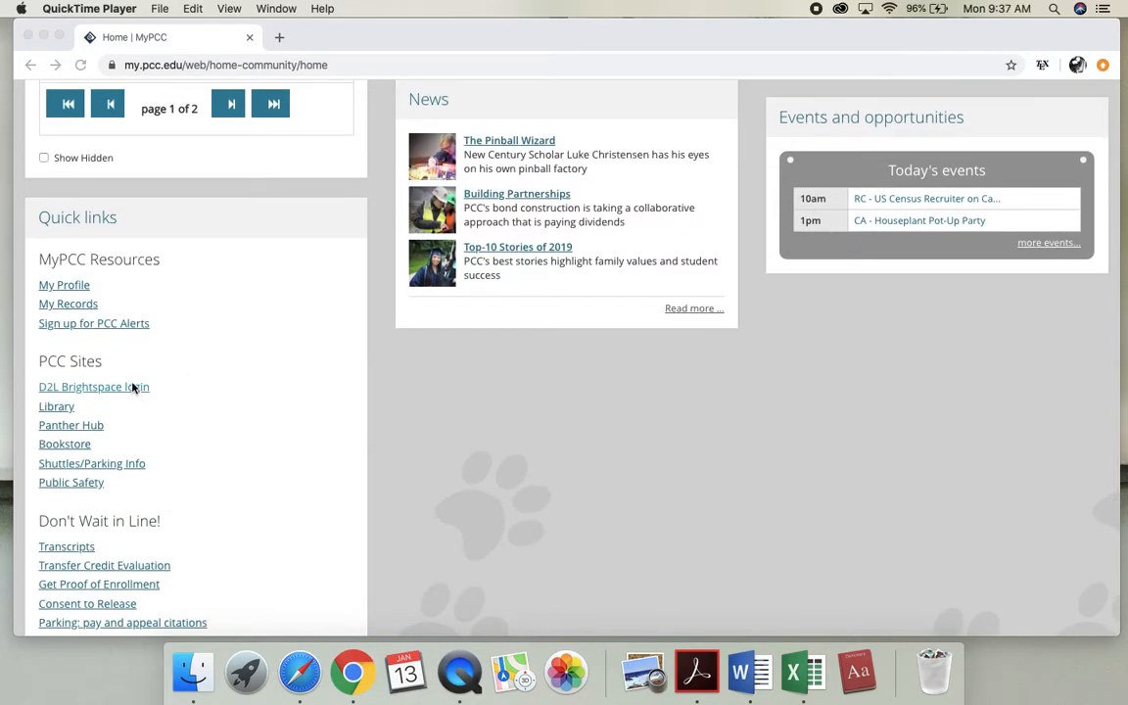
left_click(94, 386)
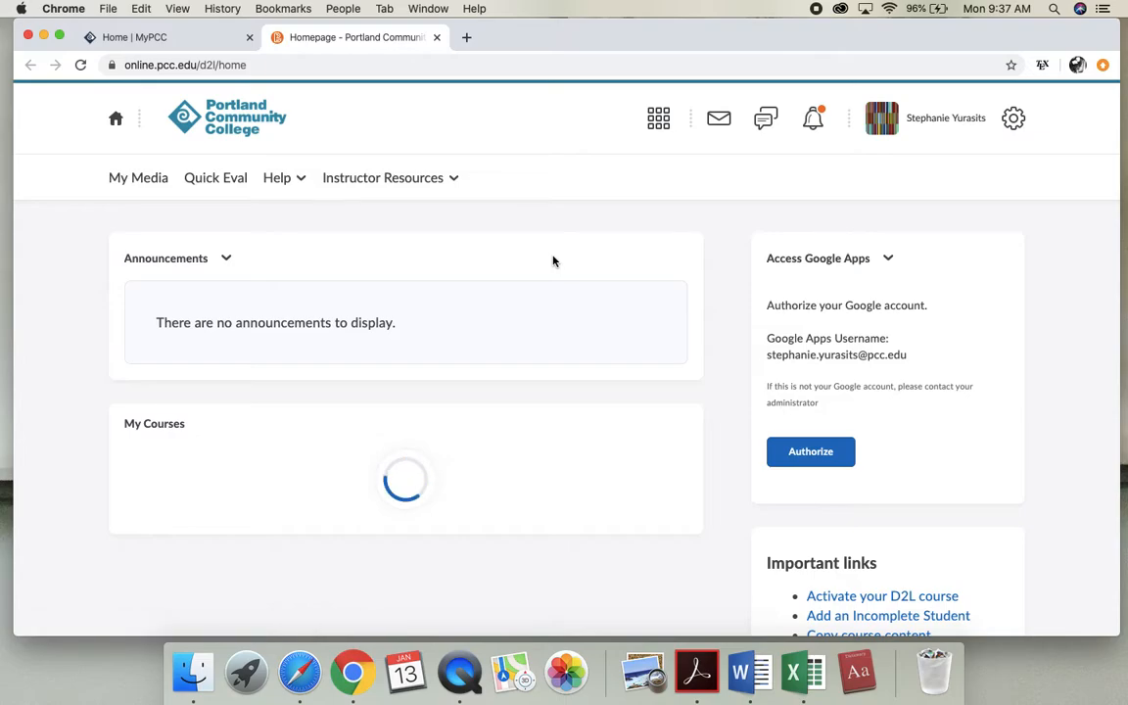
Enter the MTH-105-0-17066 course, switch to View as Student, and bring up its Course Calendar.
scroll("down", 3)
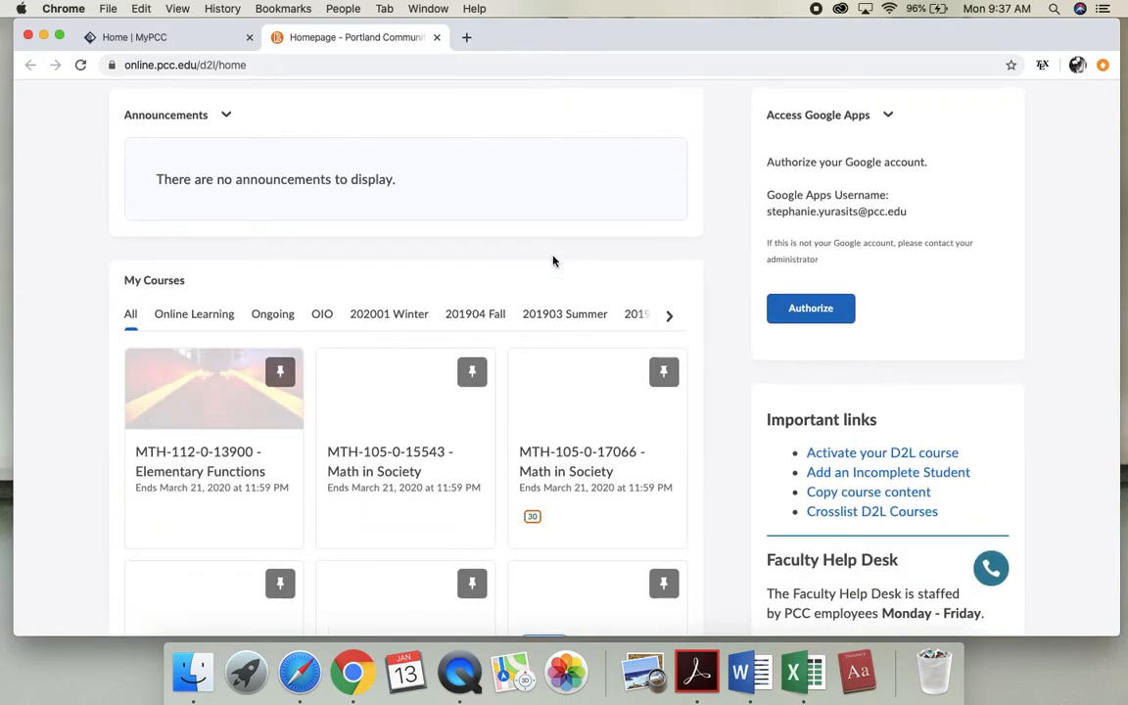
left_click(597, 387)
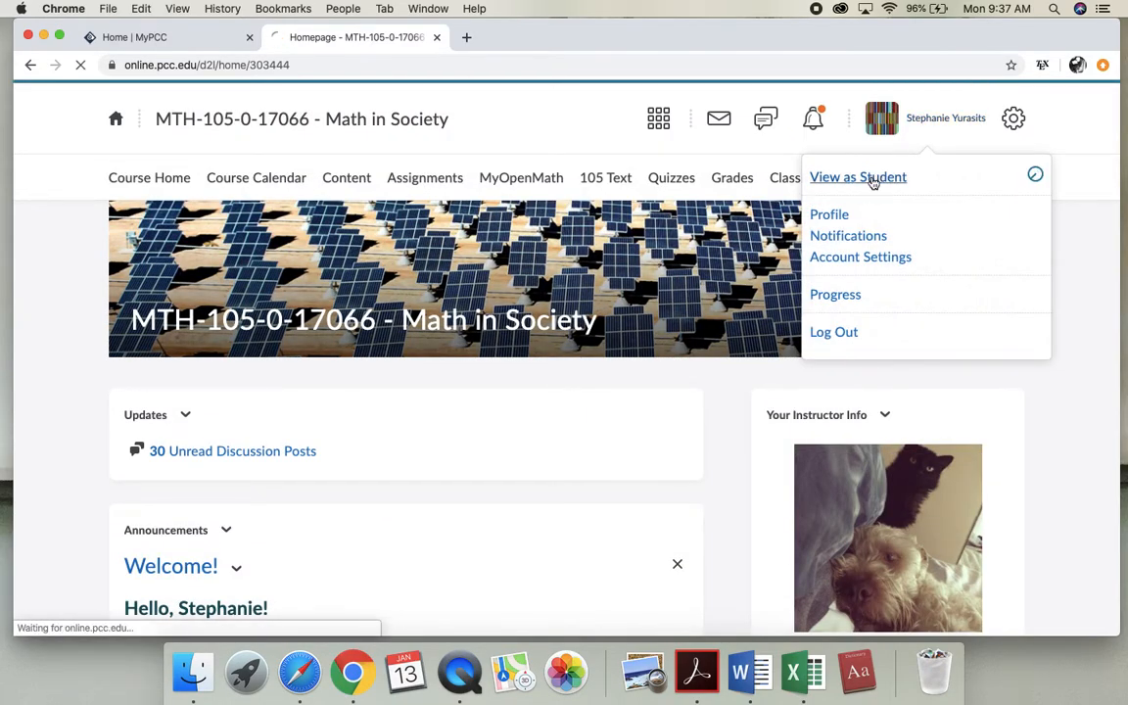
left_click(859, 176)
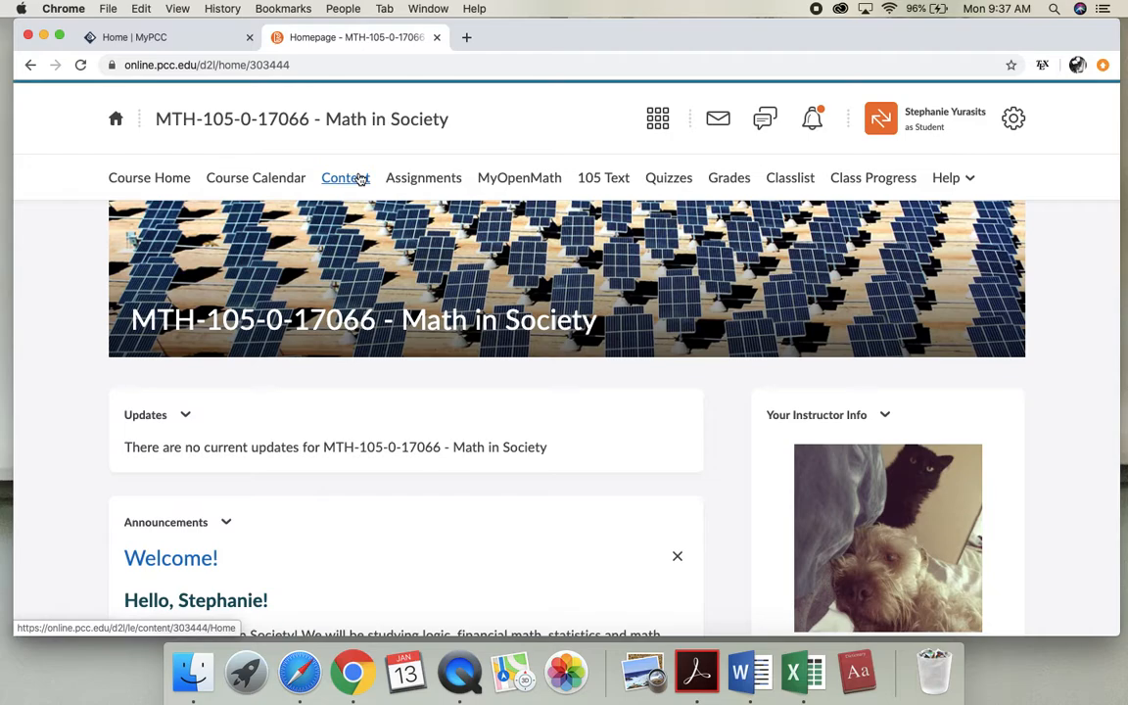
left_click(255, 177)
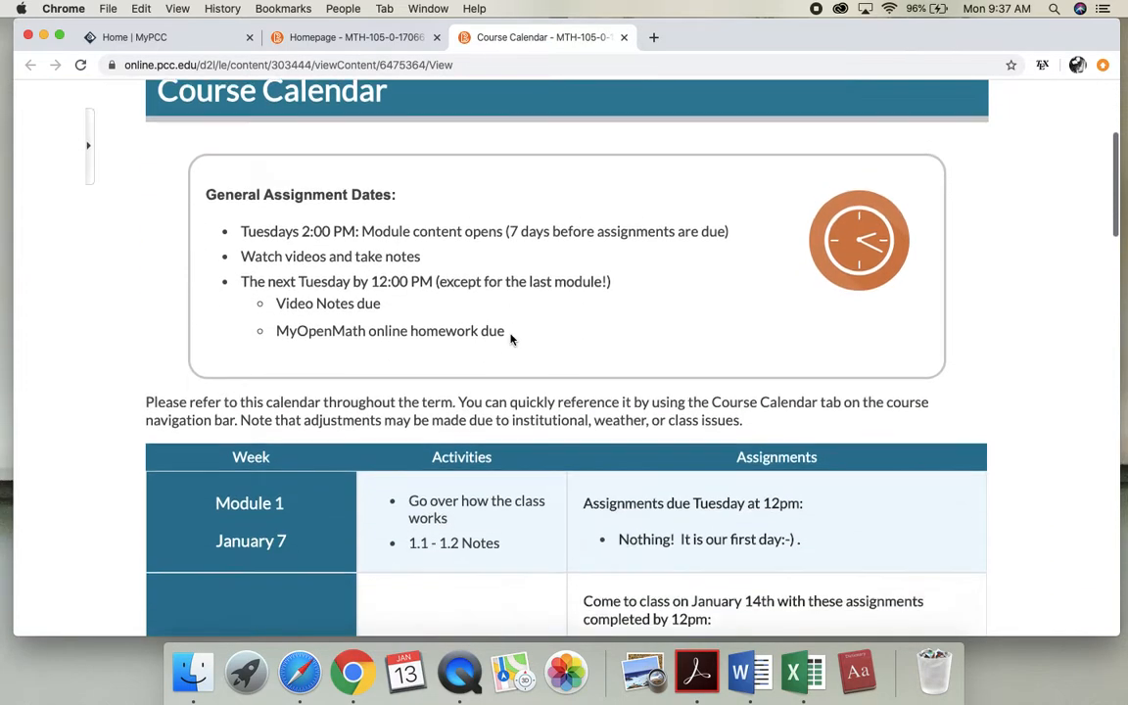
Review the calendar's due dates, highlighting the Tuesday 12:00 PM deadline.
scroll("down", 3)
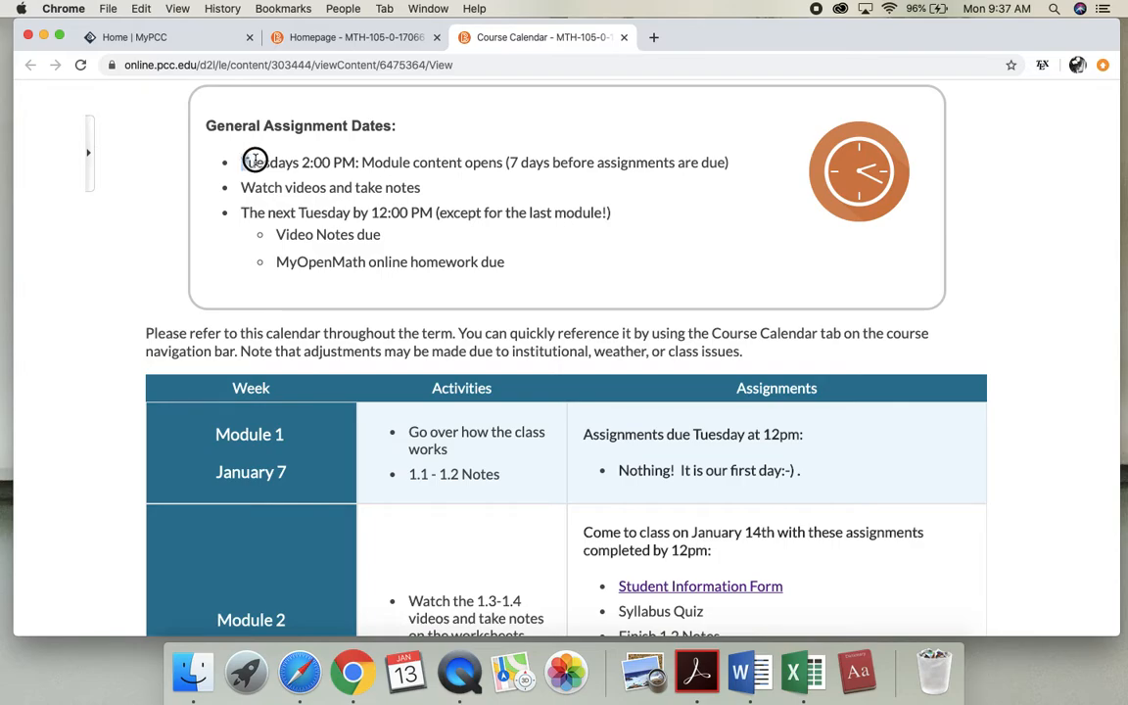
left_click_drag(241, 160, 359, 161)
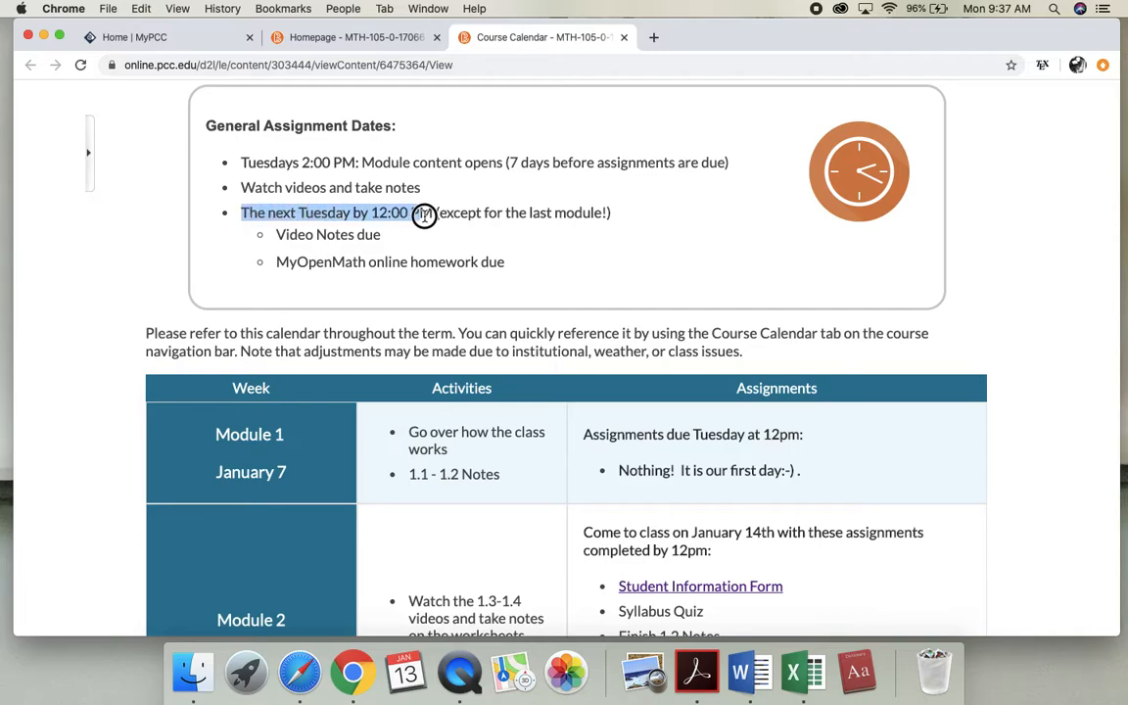
scroll("down", 3)
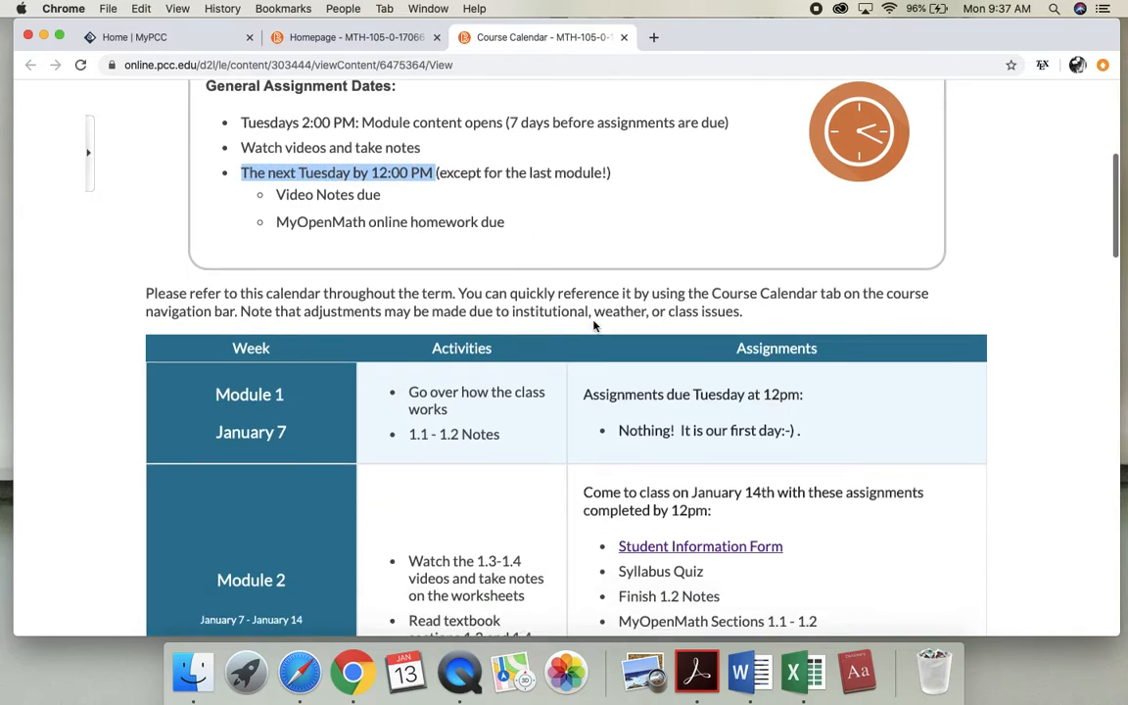
scroll("down", 3)
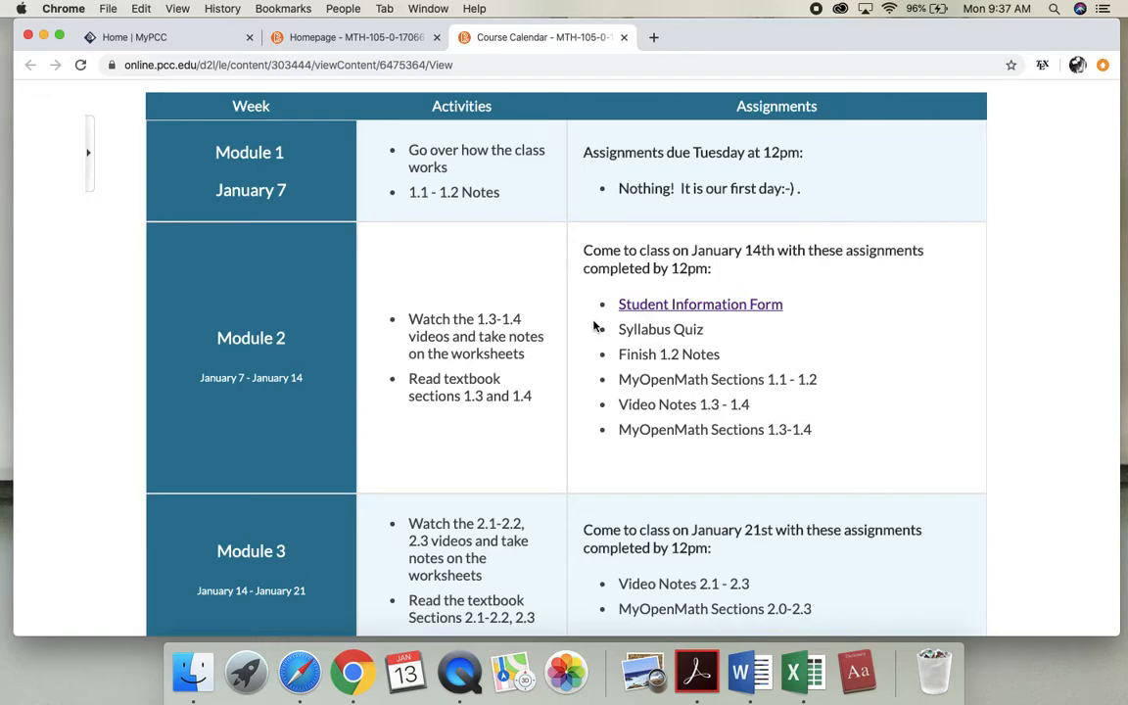
mouse_move(538, 209)
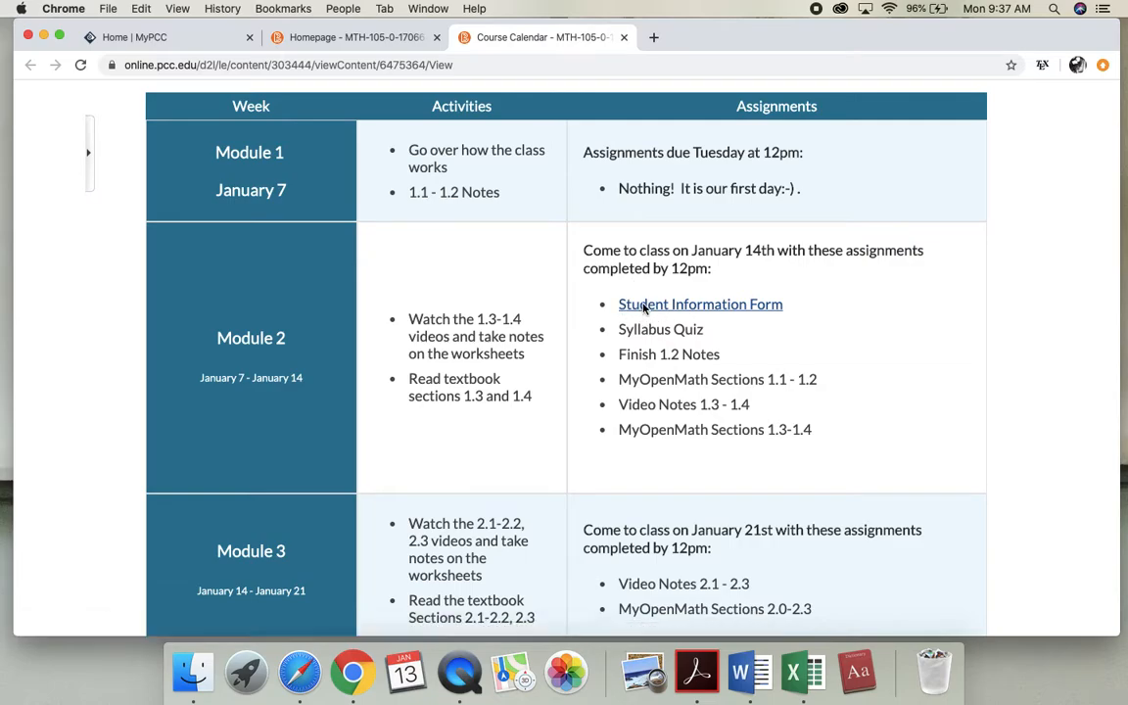
Open the Student Information Form in its own tab, then highlight MyOpenMath Sections 1.1 - 1.2 on the calendar.
left_click(701, 304)
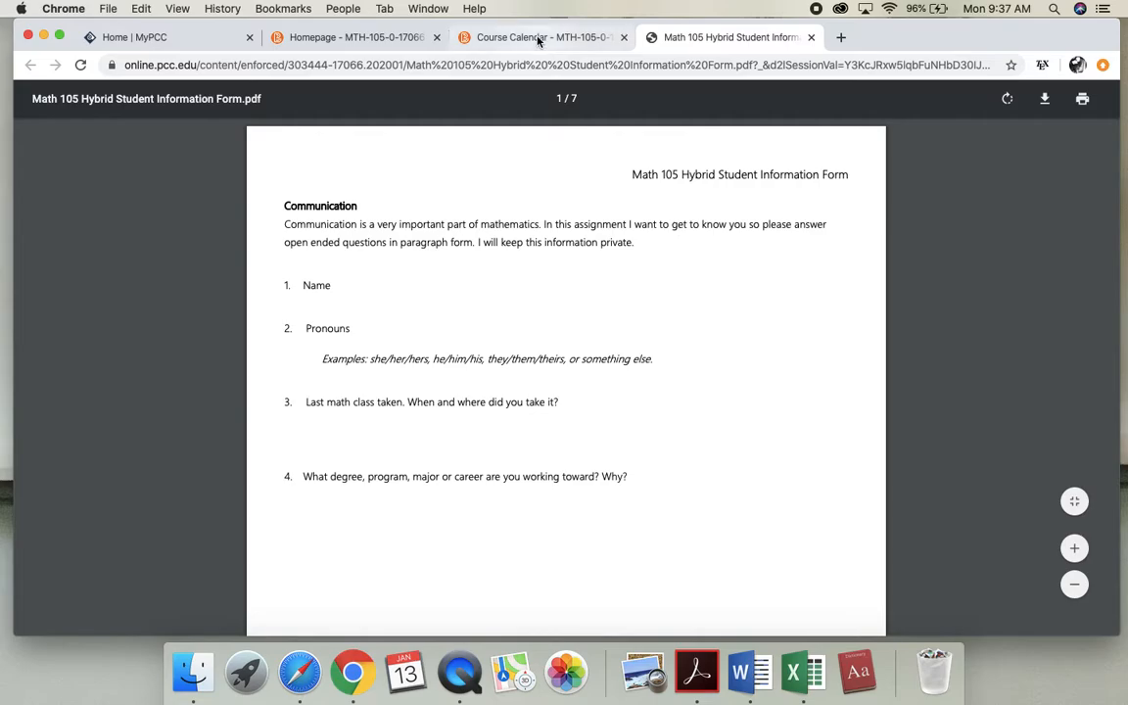
left_click(541, 37)
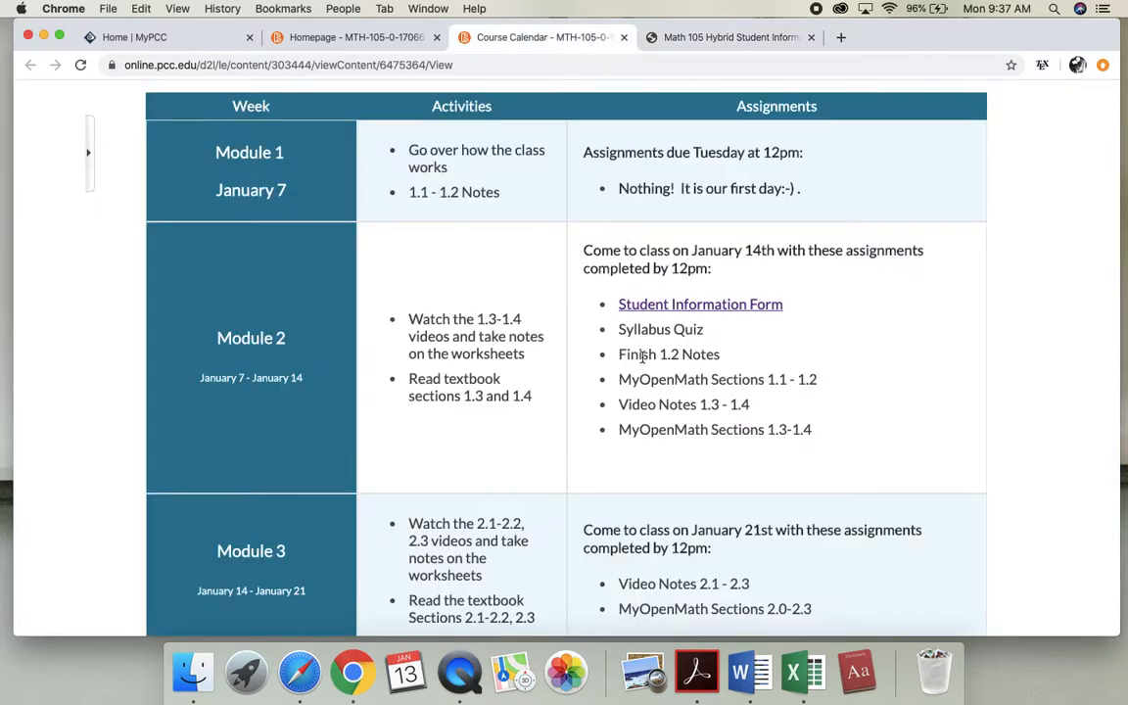
double_click(660, 329)
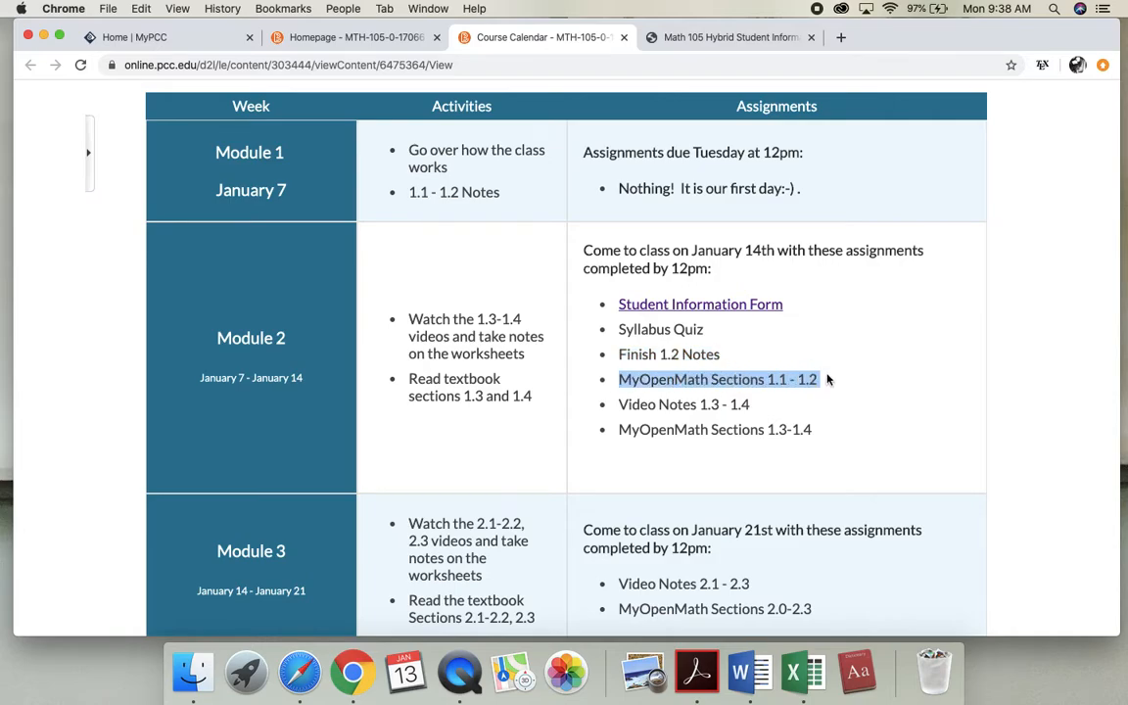
mouse_move(545, 403)
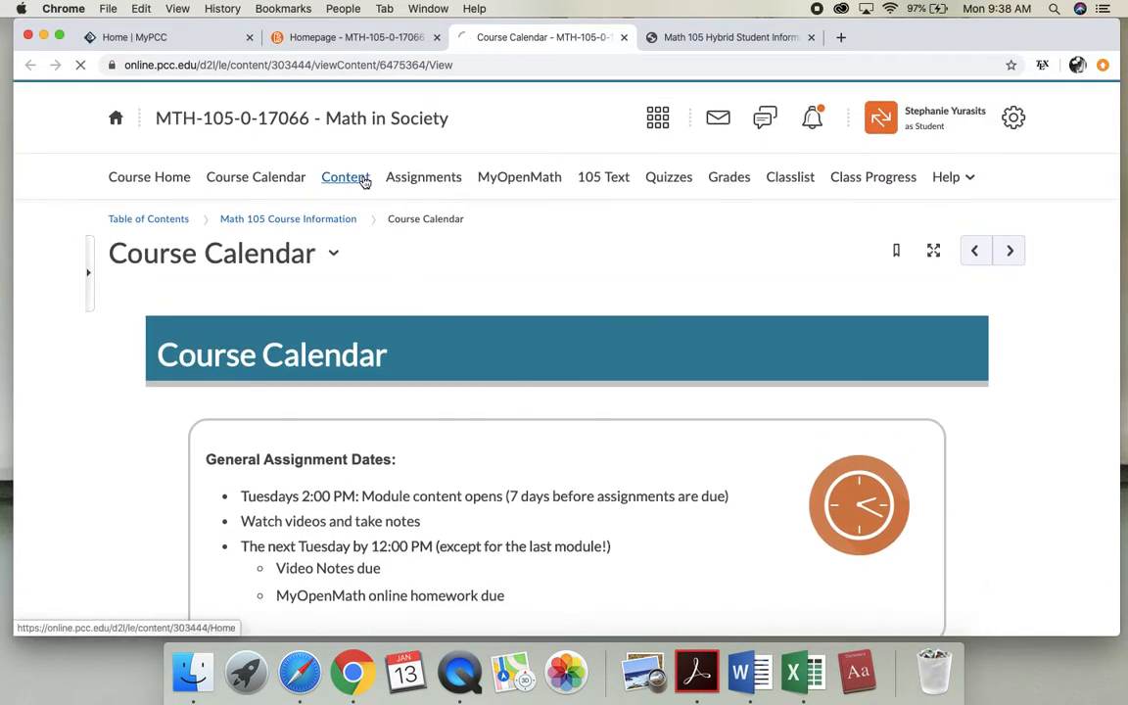
From Content, expand Module 1: 1.1 & 1.2 and show its Notes & Video Lectures overview page.
left_click(344, 176)
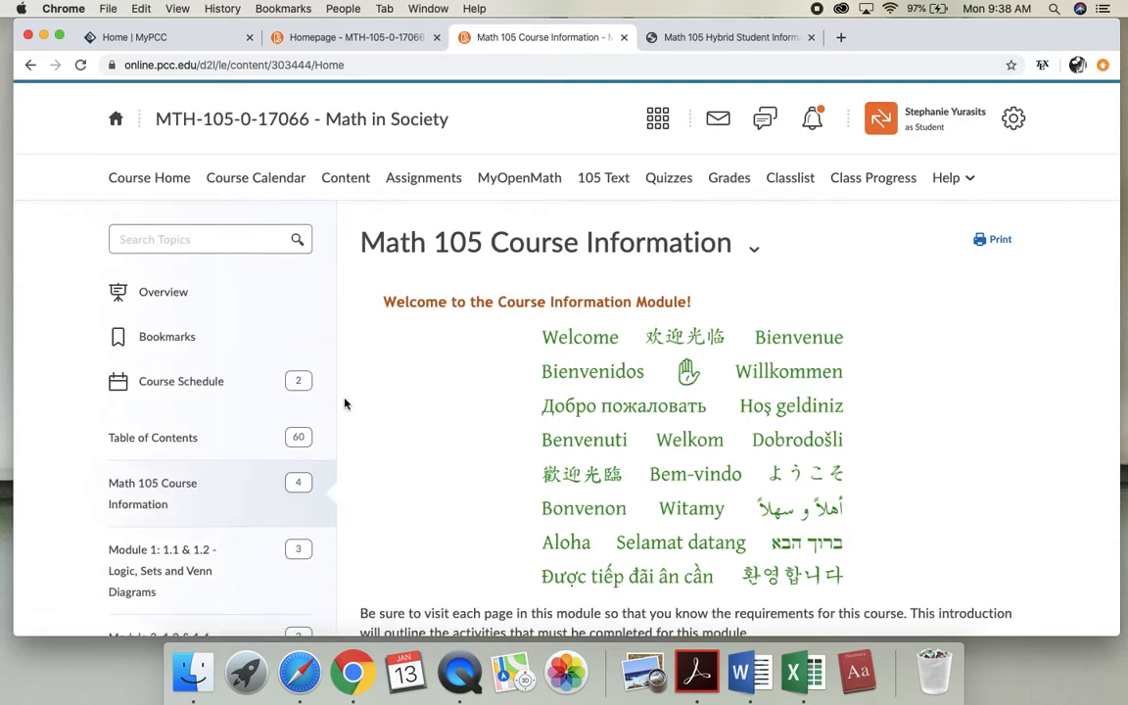
scroll("down", 3)
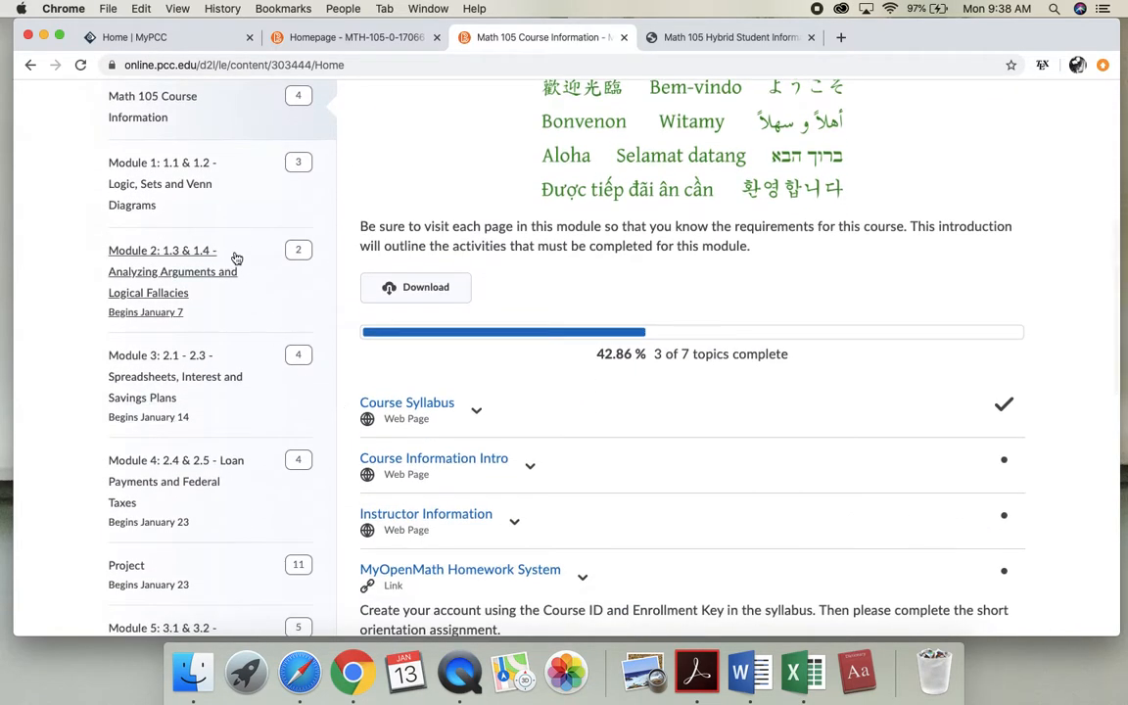
left_click(160, 184)
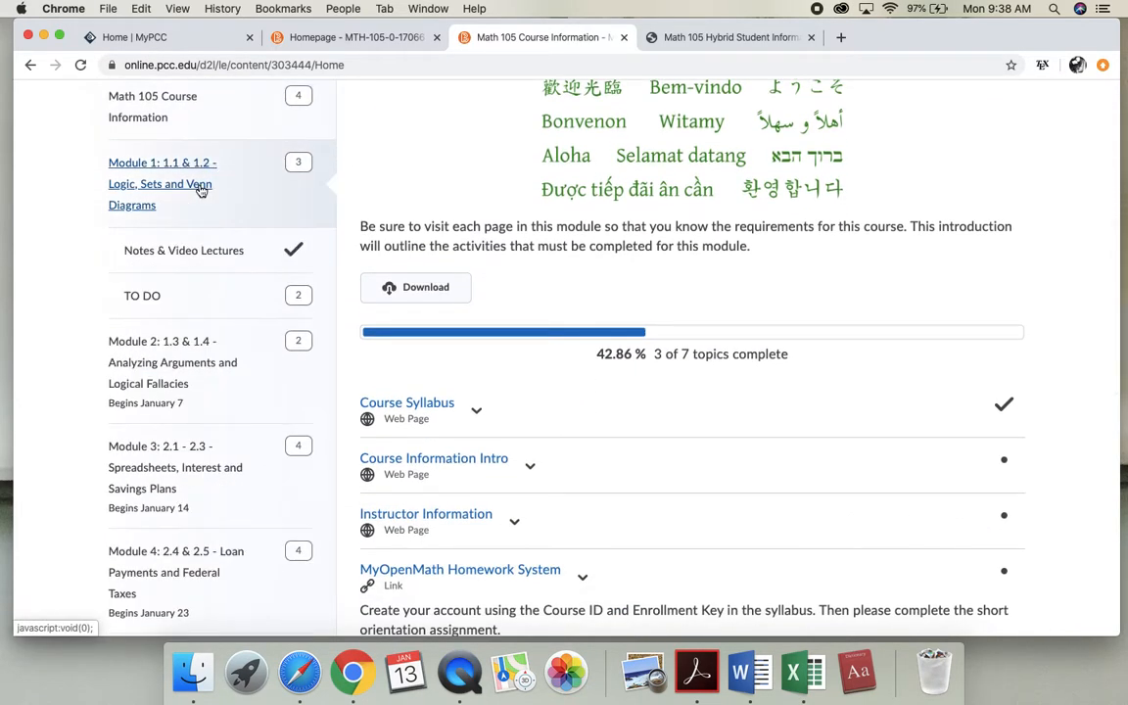
left_click(161, 184)
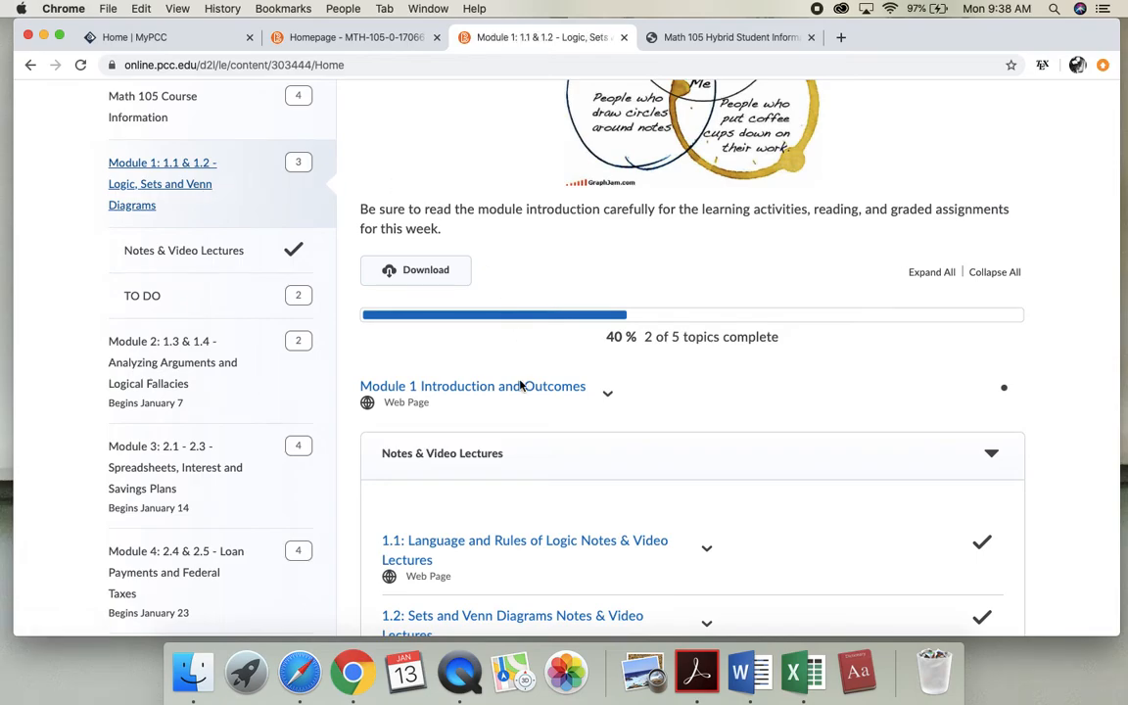
scroll("down", 3)
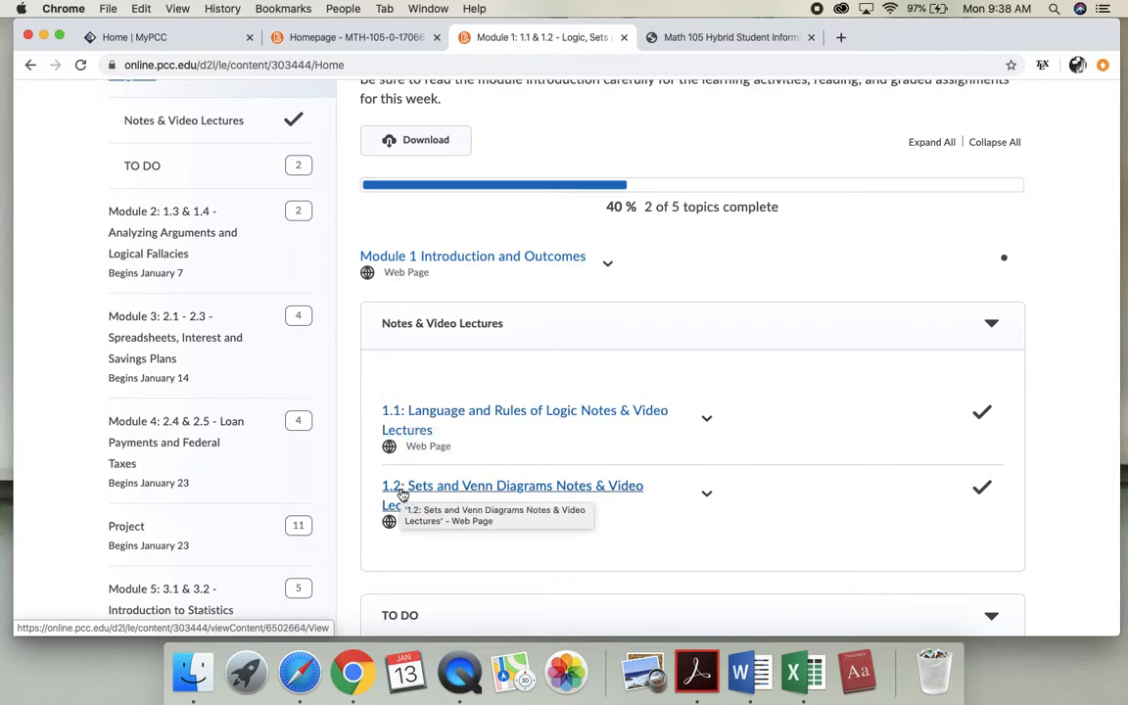
Go to the 1.2 Sets and Venn Diagrams notes page and scroll to the Venn Diagrams section.
left_click(513, 486)
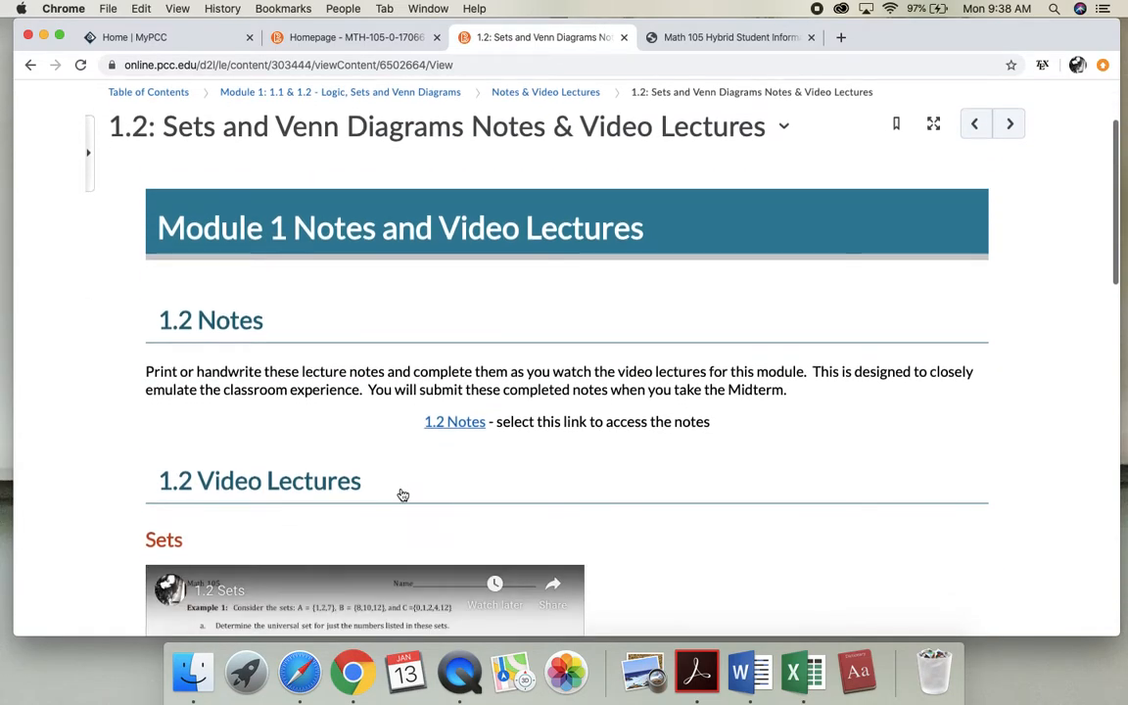
mouse_move(454, 421)
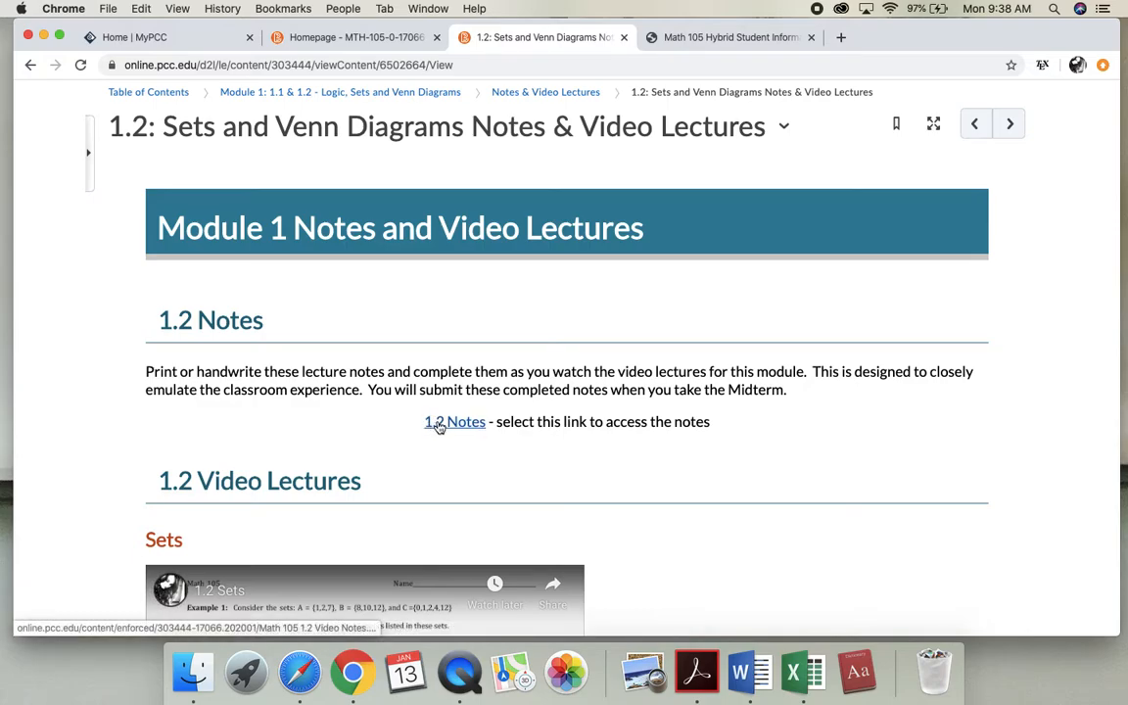
mouse_move(356, 427)
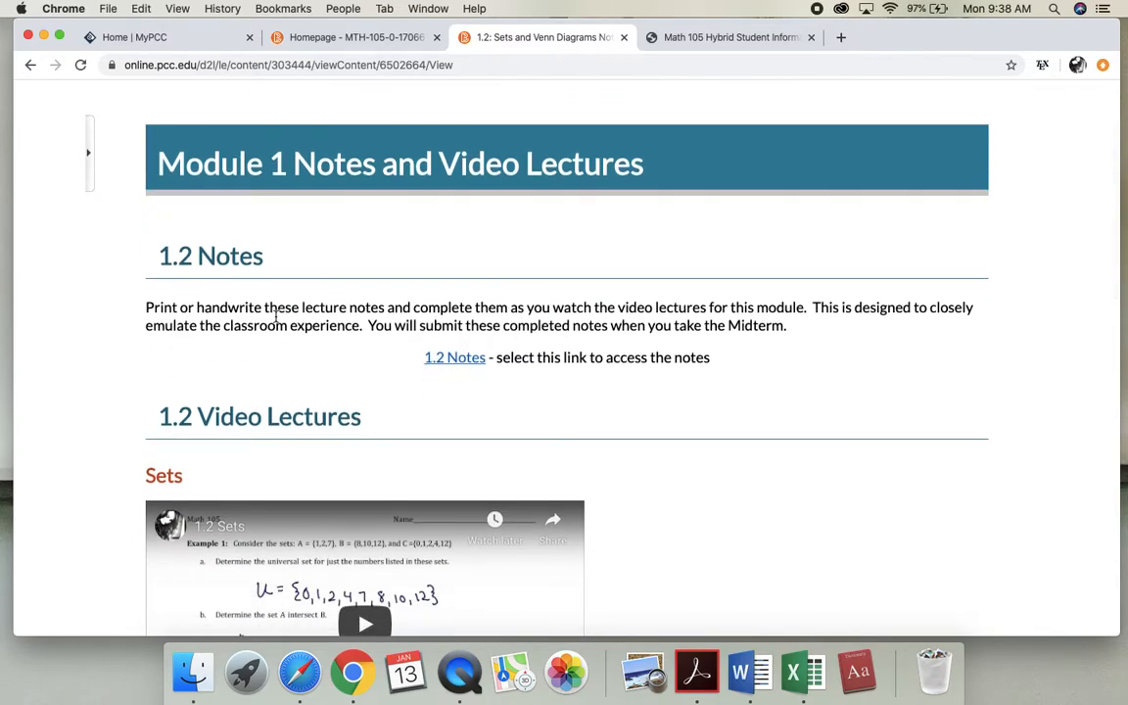
scroll("down", 3)
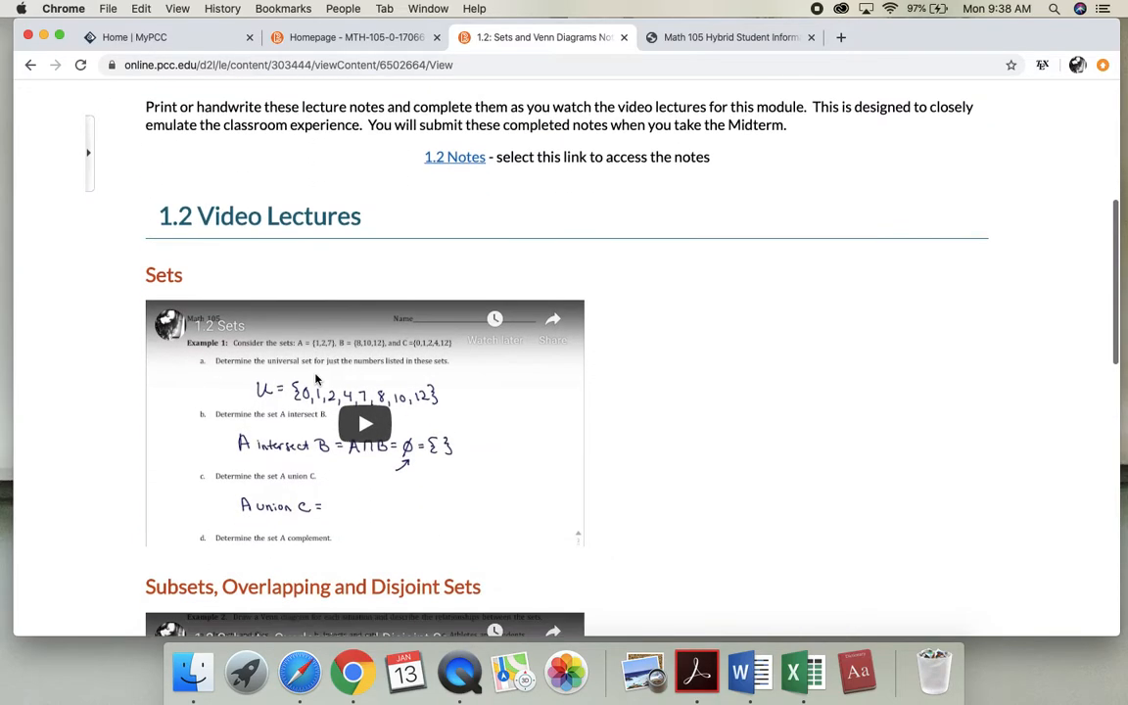
scroll("down", 3)
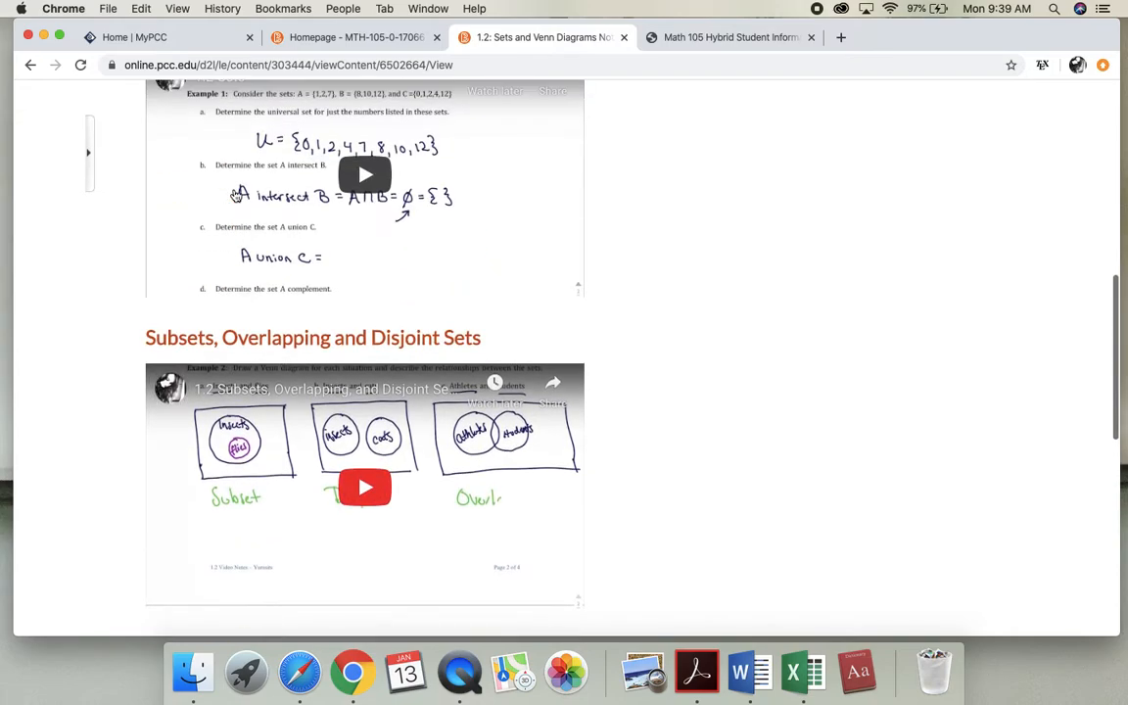
scroll("up", 3)
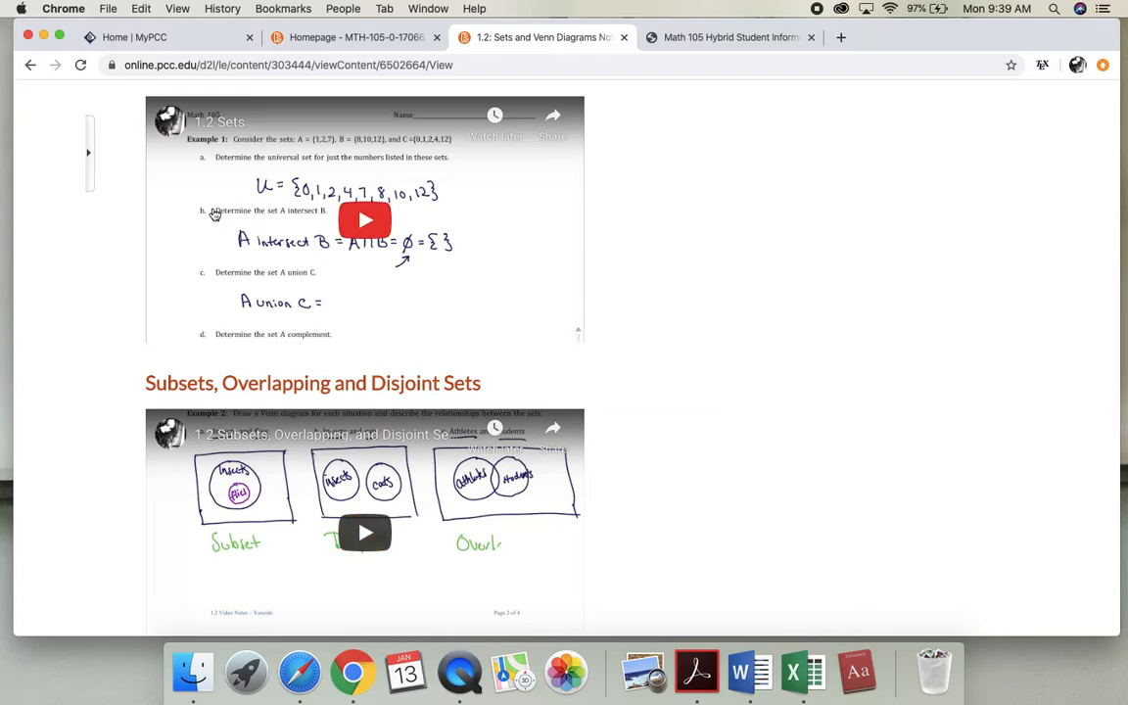
scroll("down", 3)
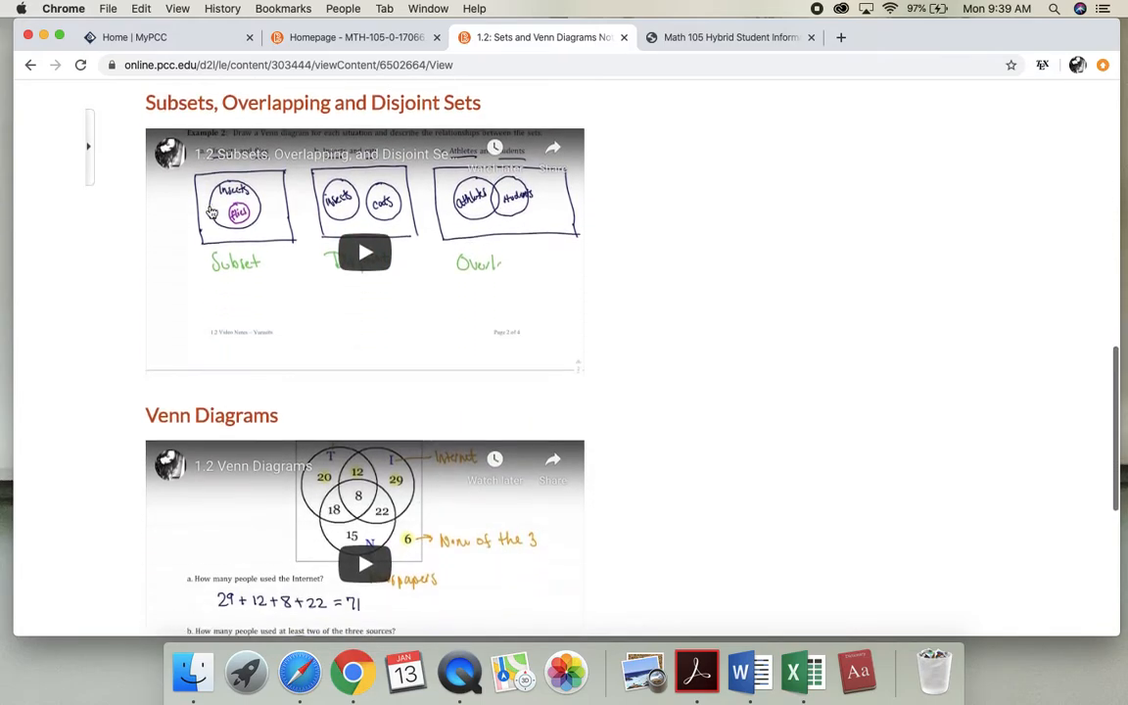
scroll("down", 3)
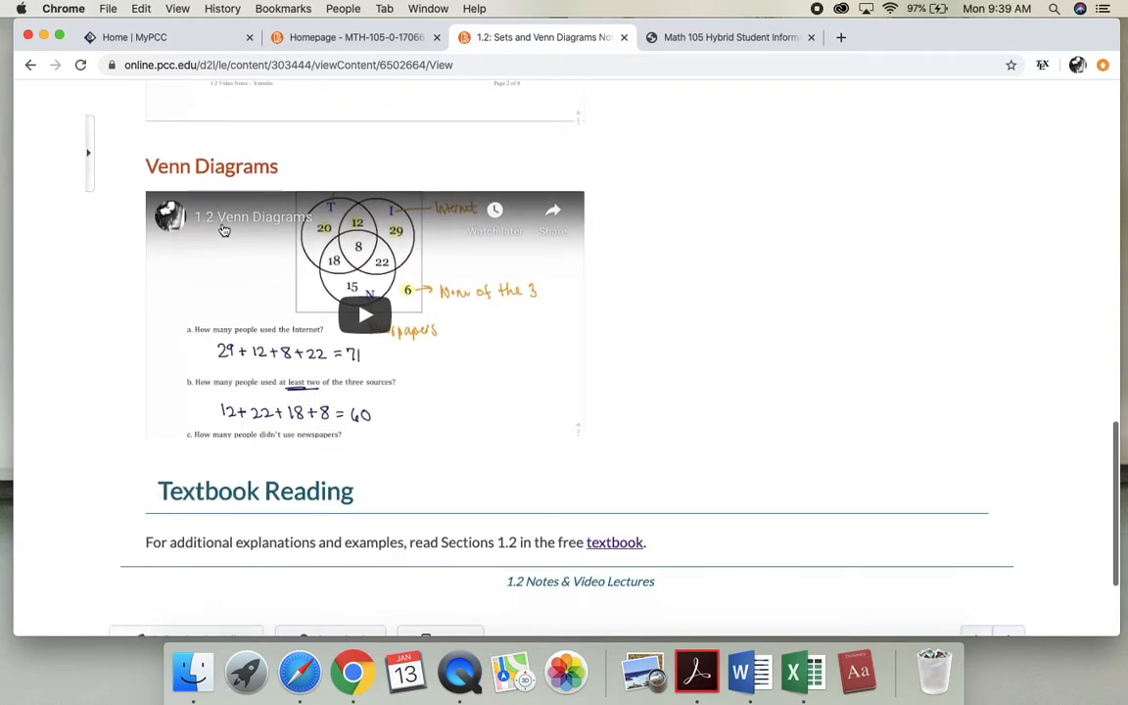
Play the start of the 1.2 Venn Diagrams video lecture, then pause it.
left_click(365, 314)
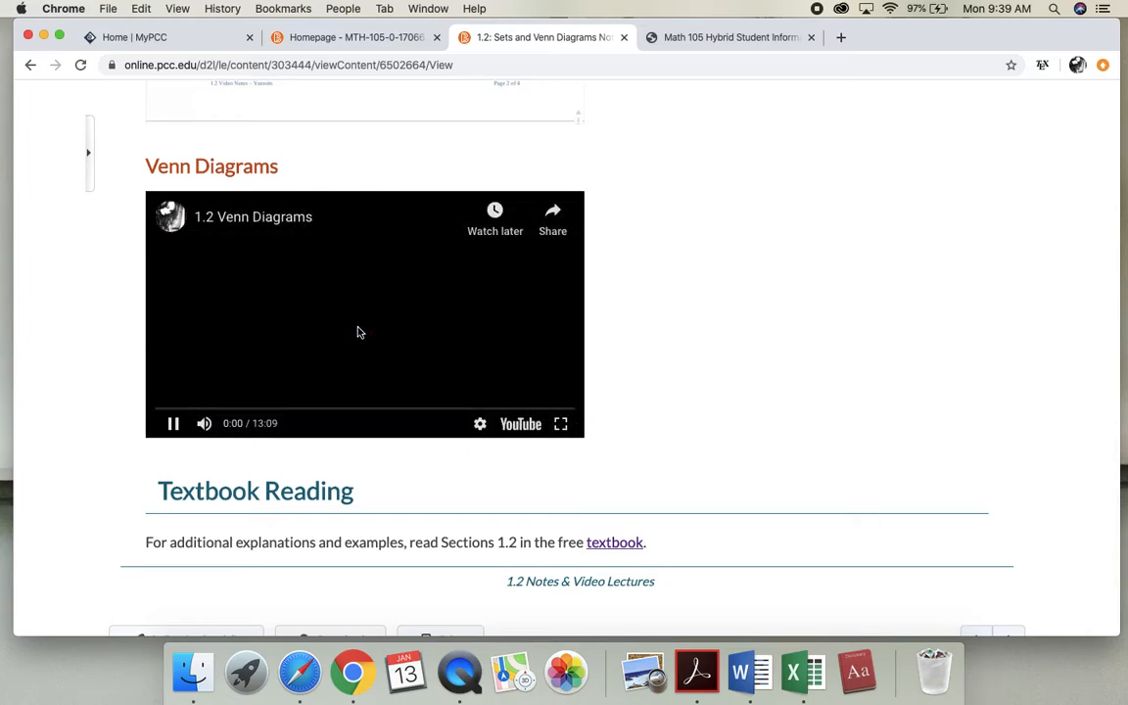
left_click(172, 423)
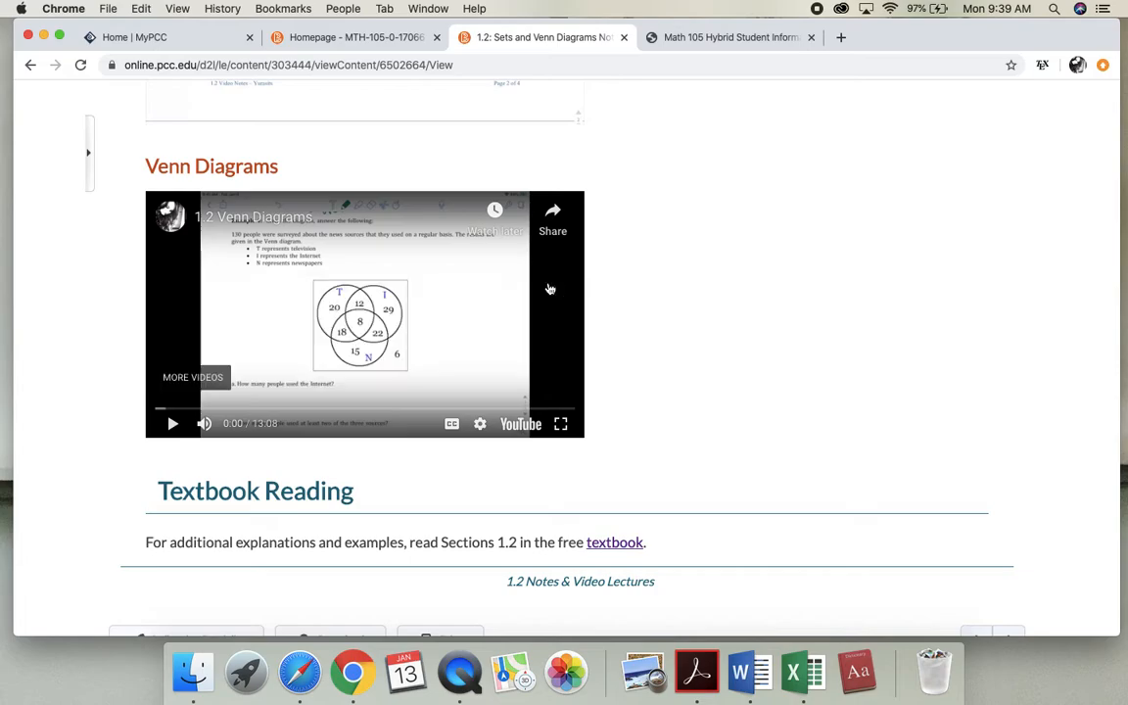
mouse_move(303, 407)
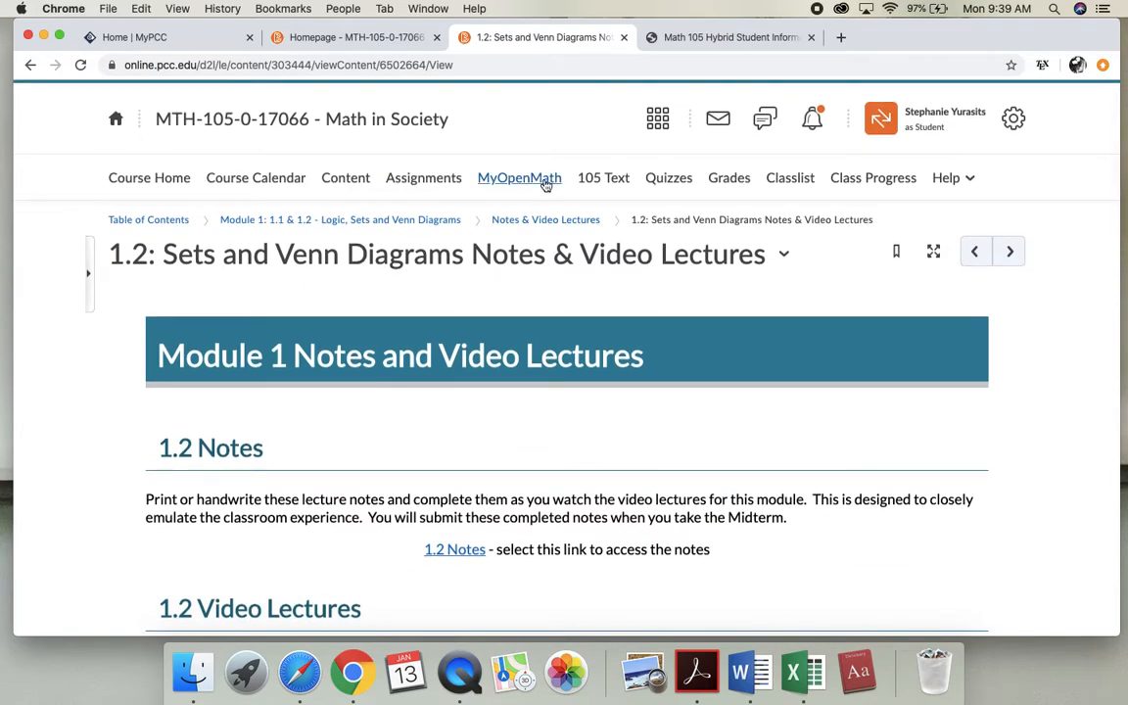
In MyOpenMath's Math 105 HYBRID Winter 2020 course, in Student view, bring up 1.2 Homework - Sets and Venn Diagrams.
left_click(519, 177)
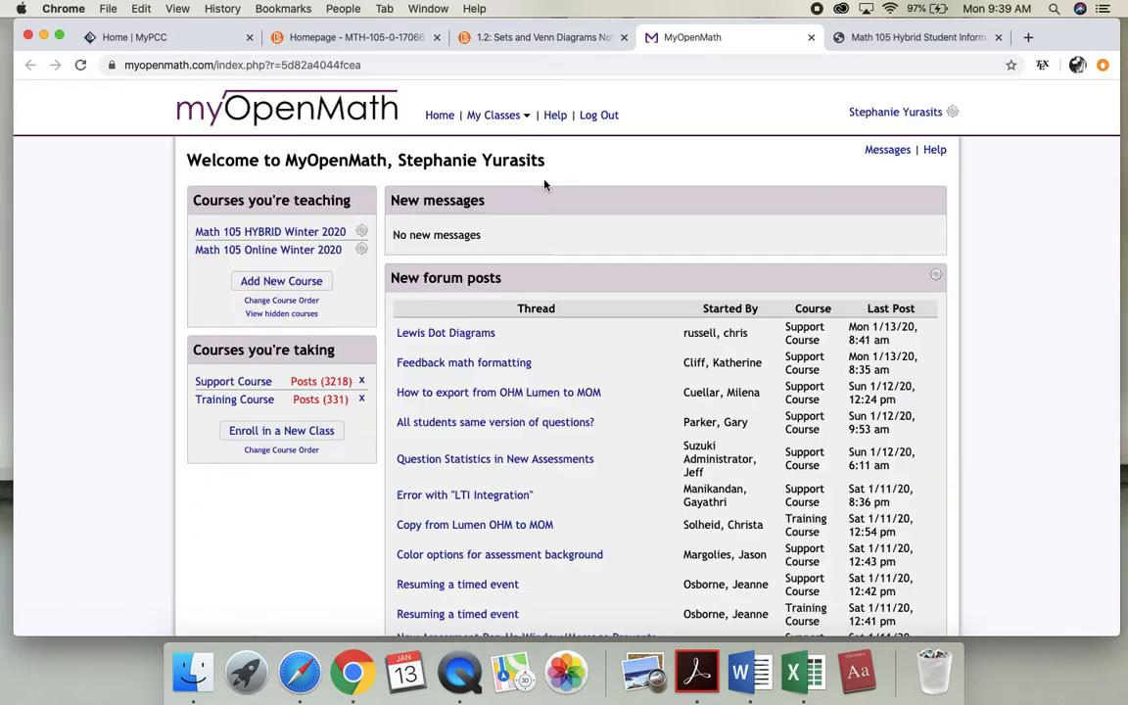
left_click(270, 231)
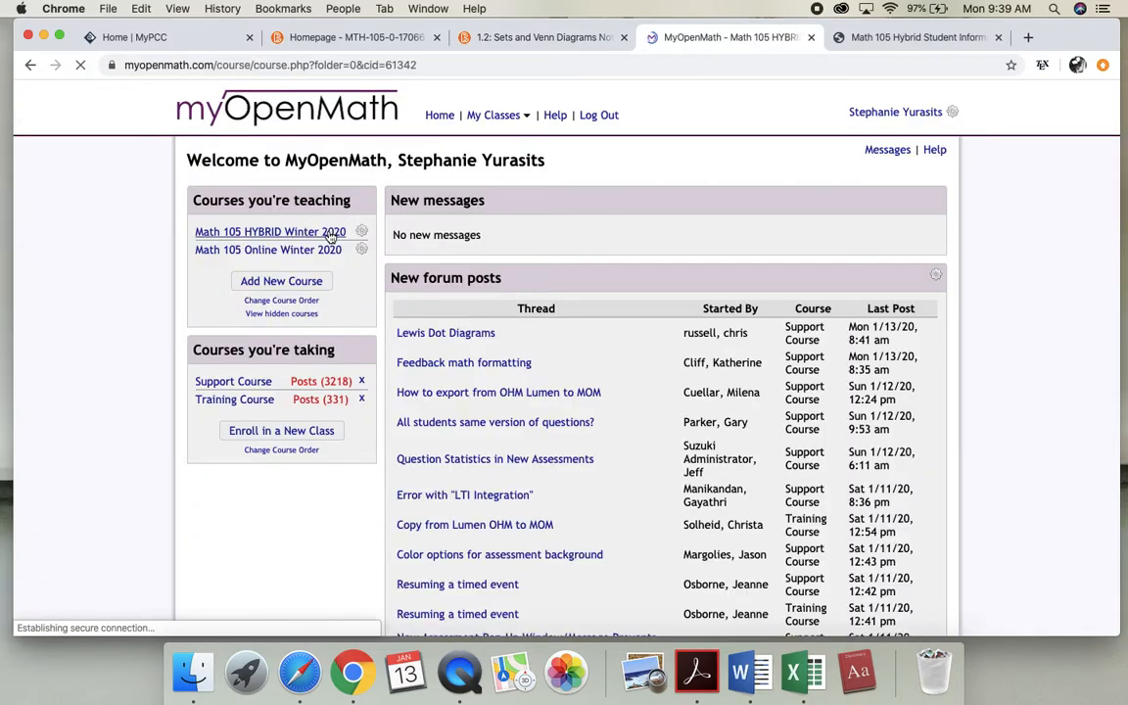
left_click(270, 232)
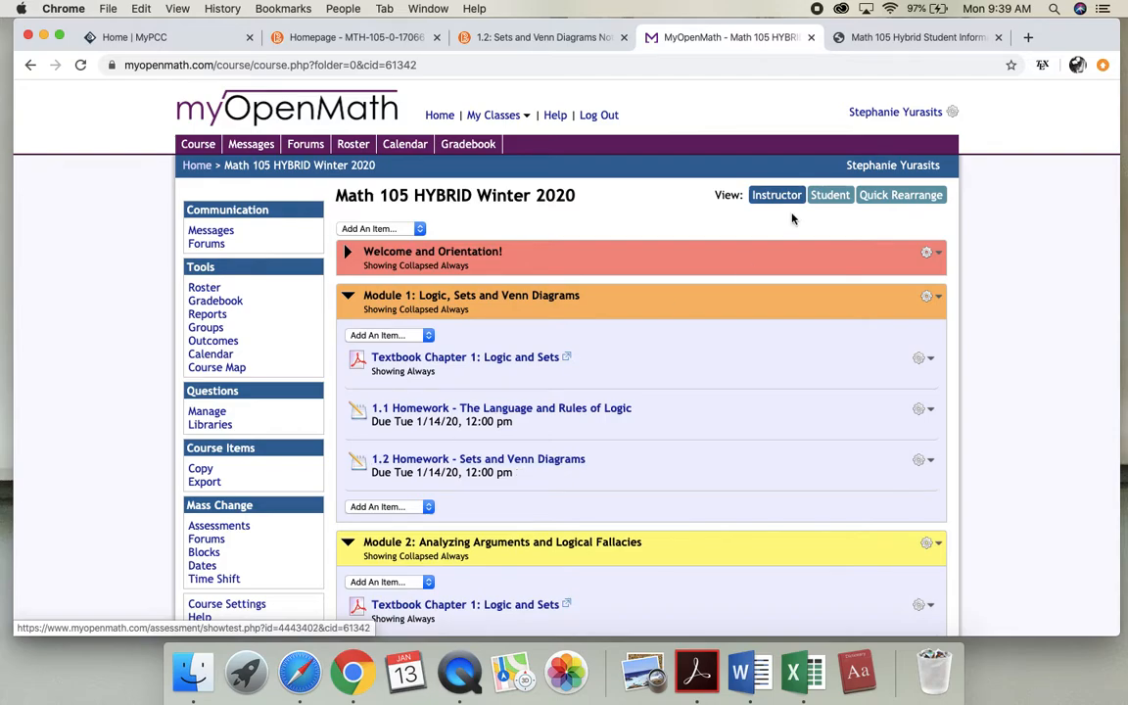
left_click(831, 196)
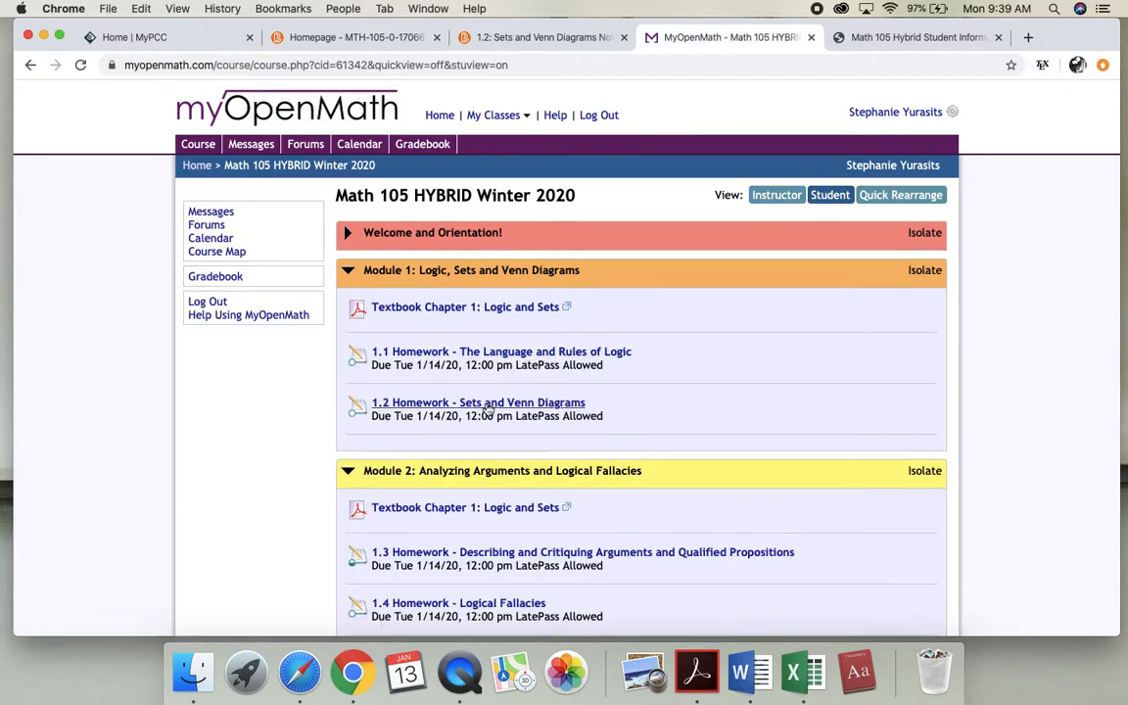
left_click(478, 404)
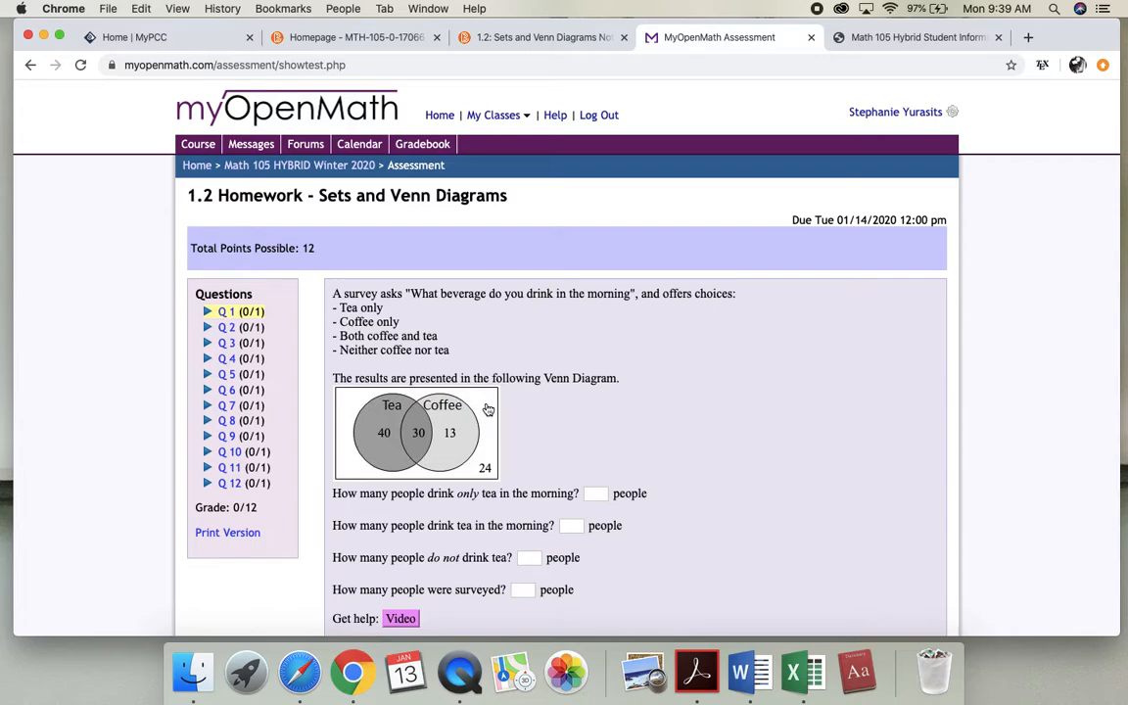
scroll("down", 3)
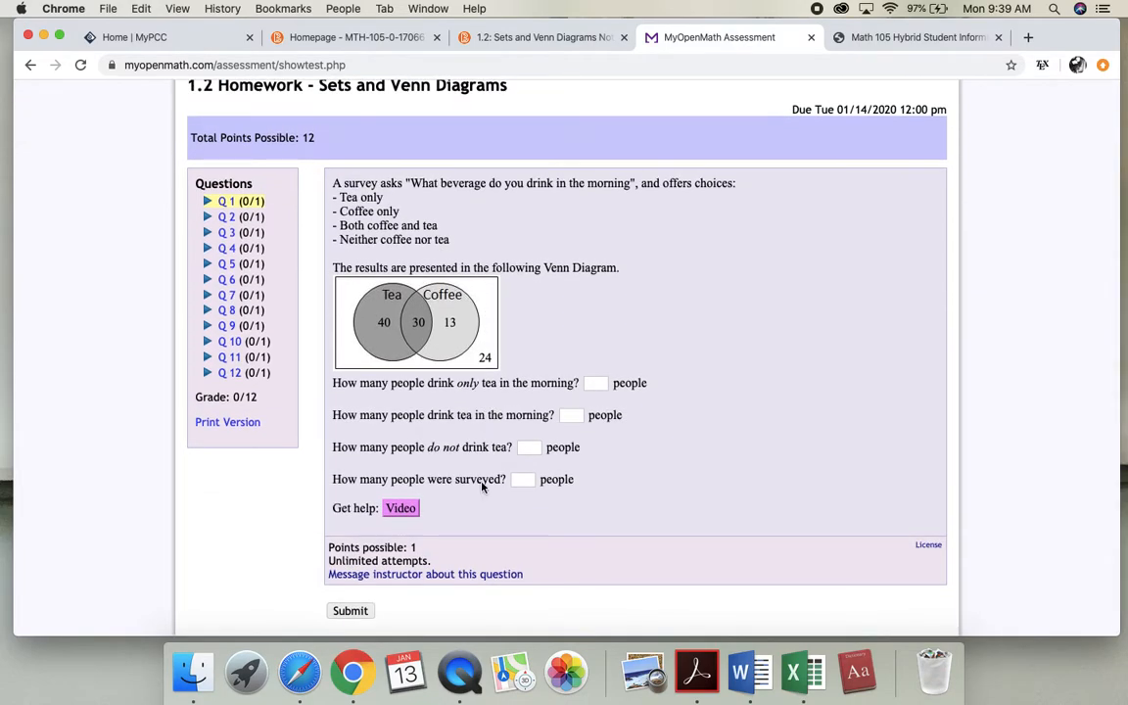
mouse_move(447, 574)
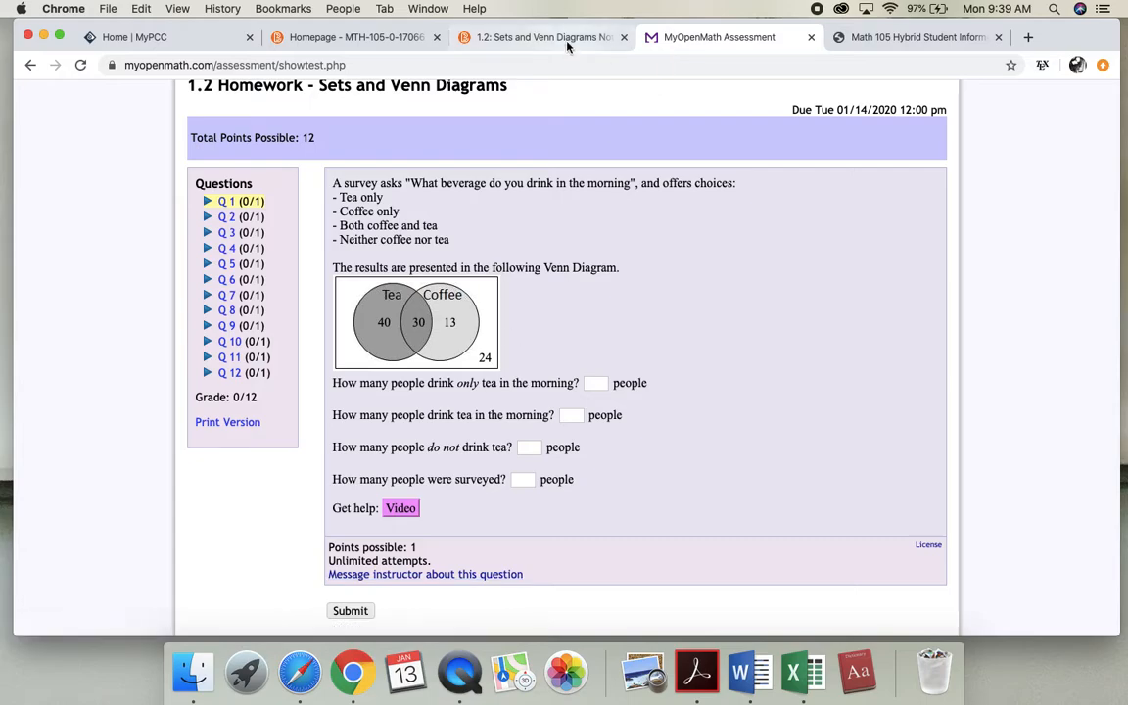
Return to the D2L 1.2 notes and video lectures page and scroll through it.
left_click(539, 37)
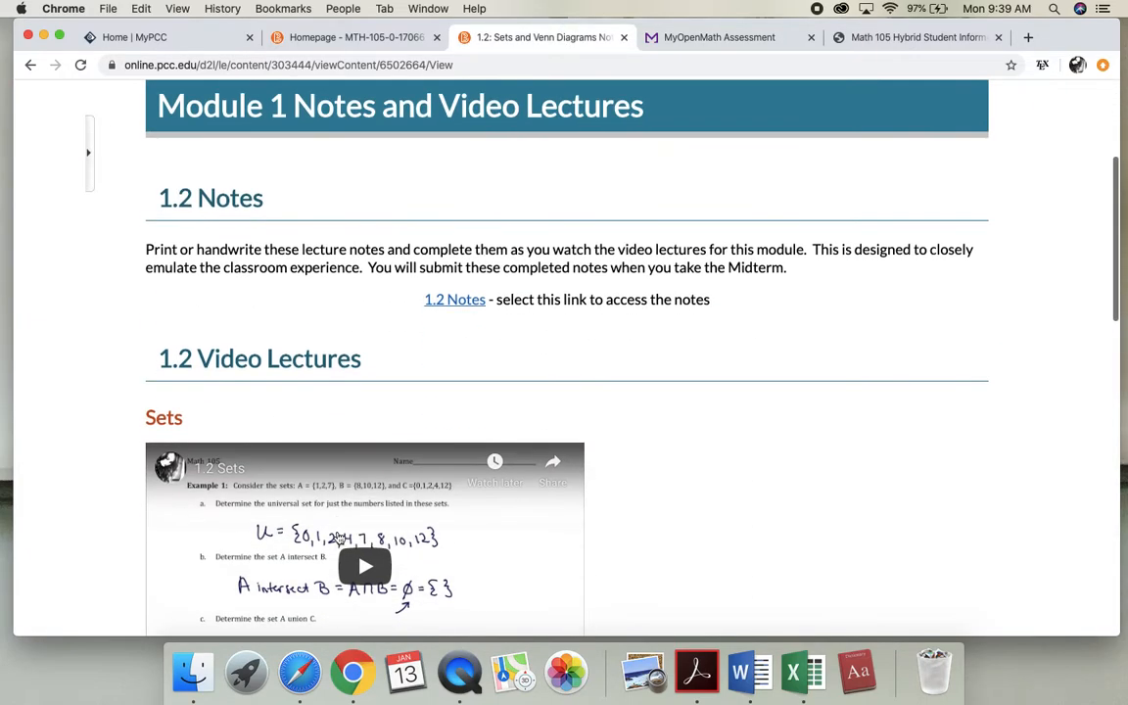
scroll("down", 3)
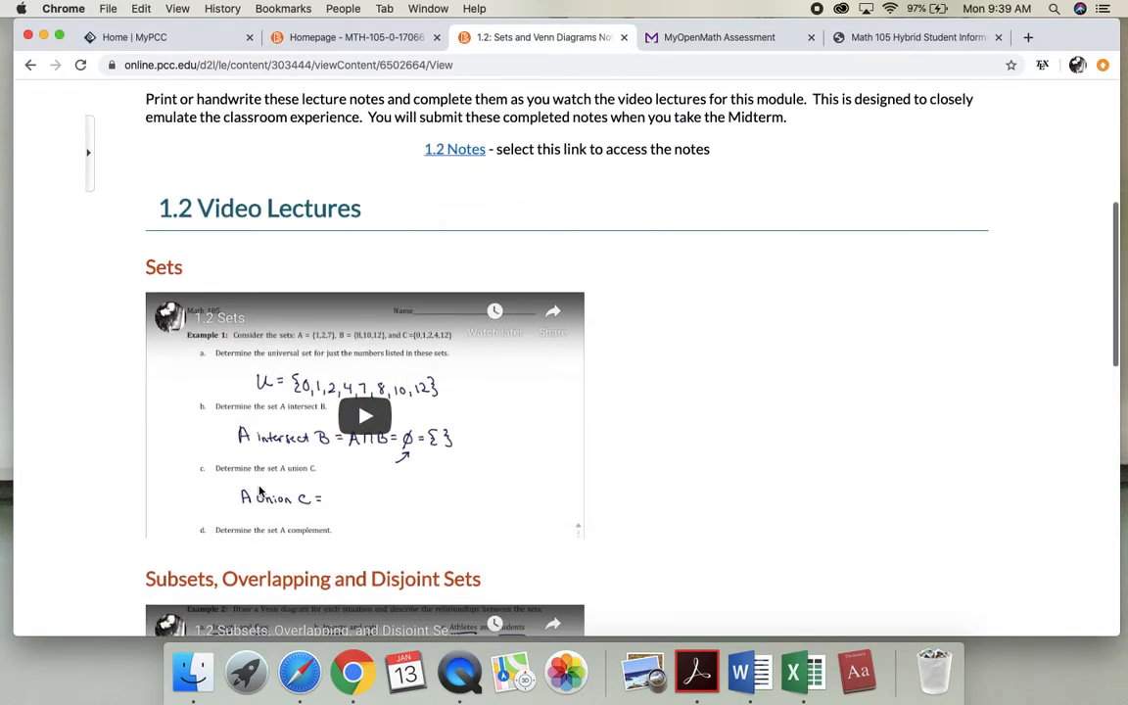
scroll("down", 3)
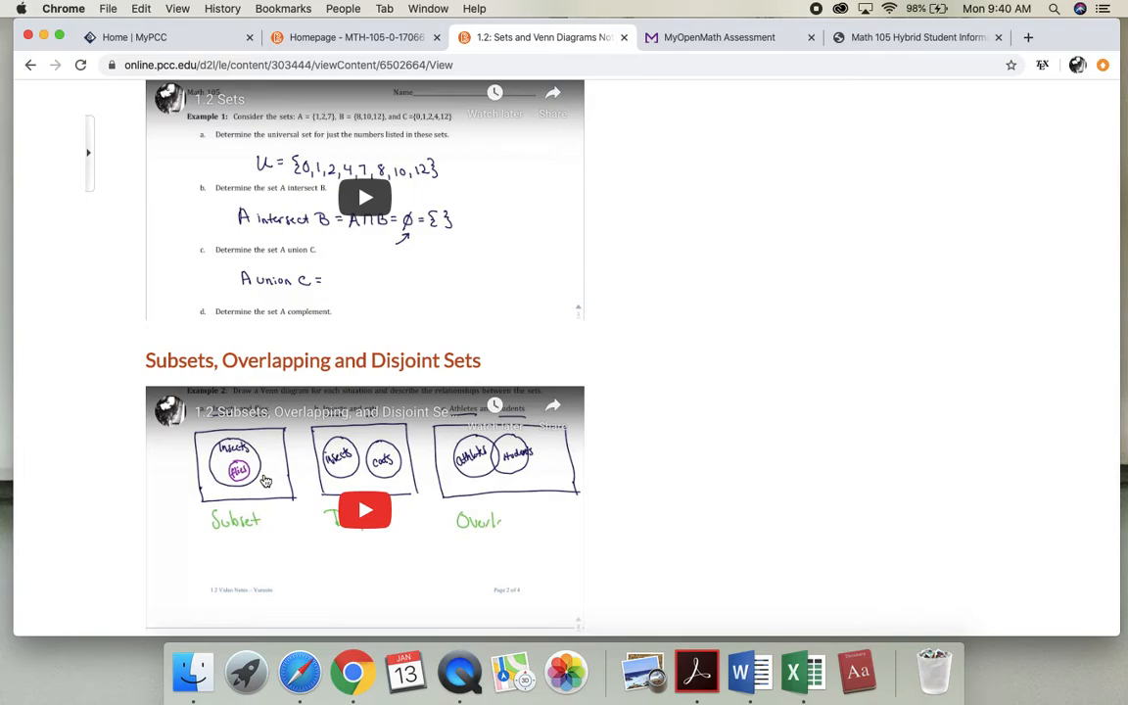
mouse_move(545, 331)
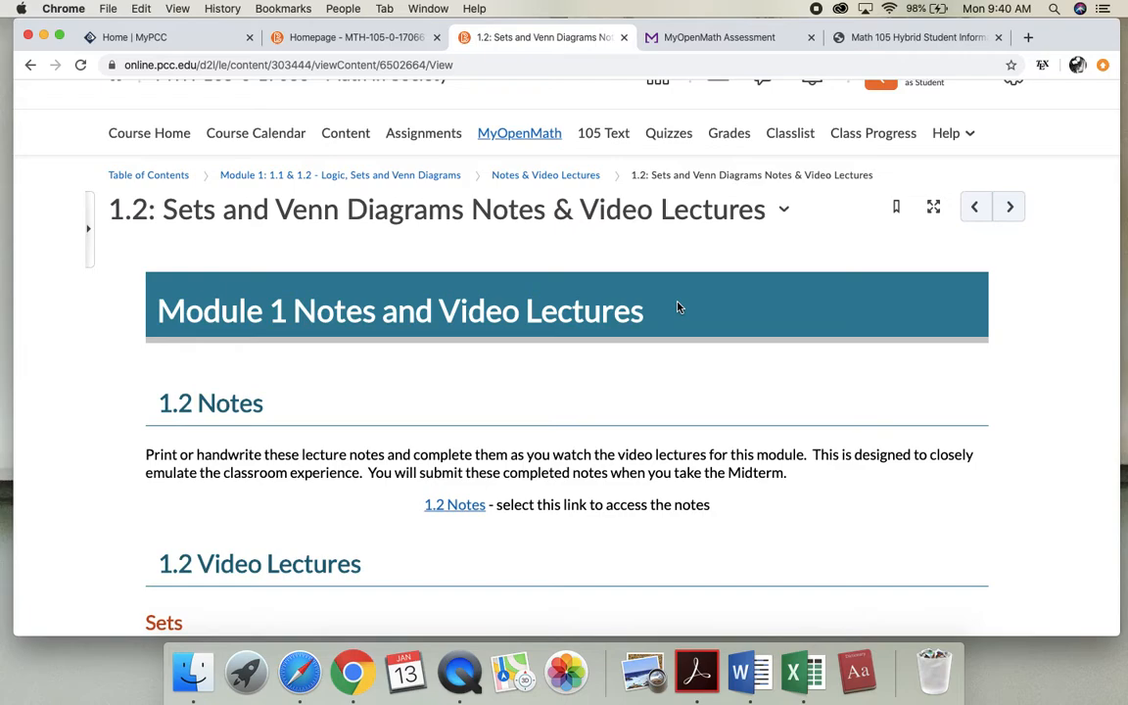
scroll("down", 3)
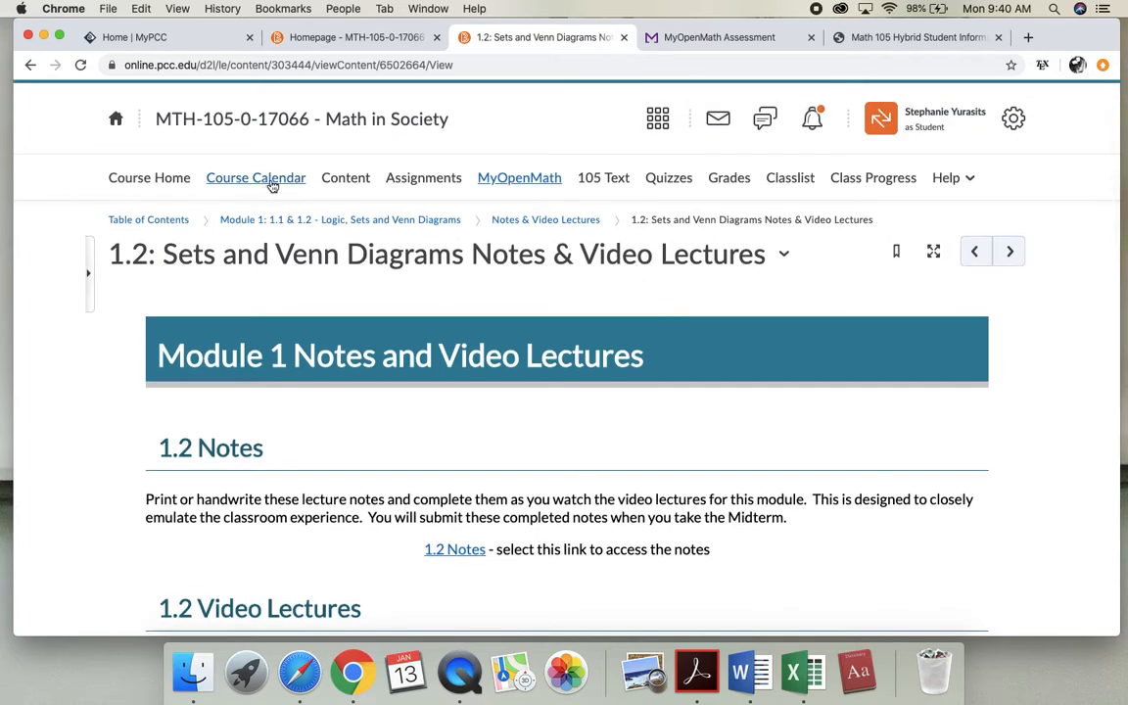
Show the Course Calendar with the Module 1–3 activities and assignment deadlines.
left_click(255, 176)
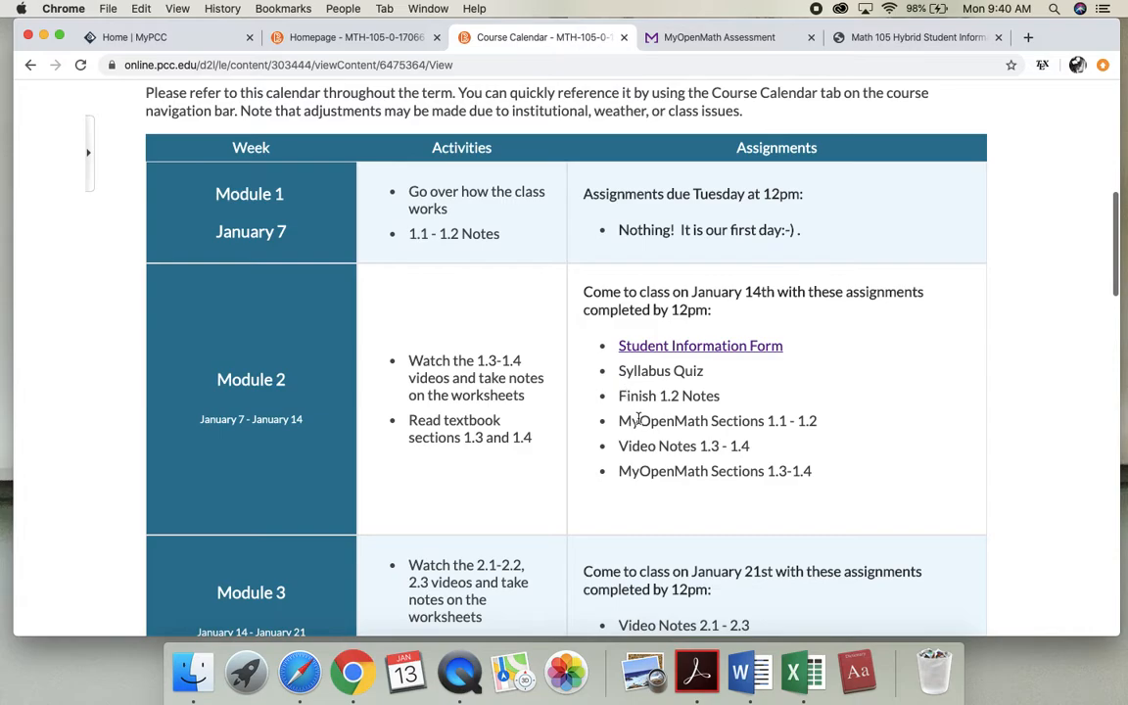
mouse_move(701, 446)
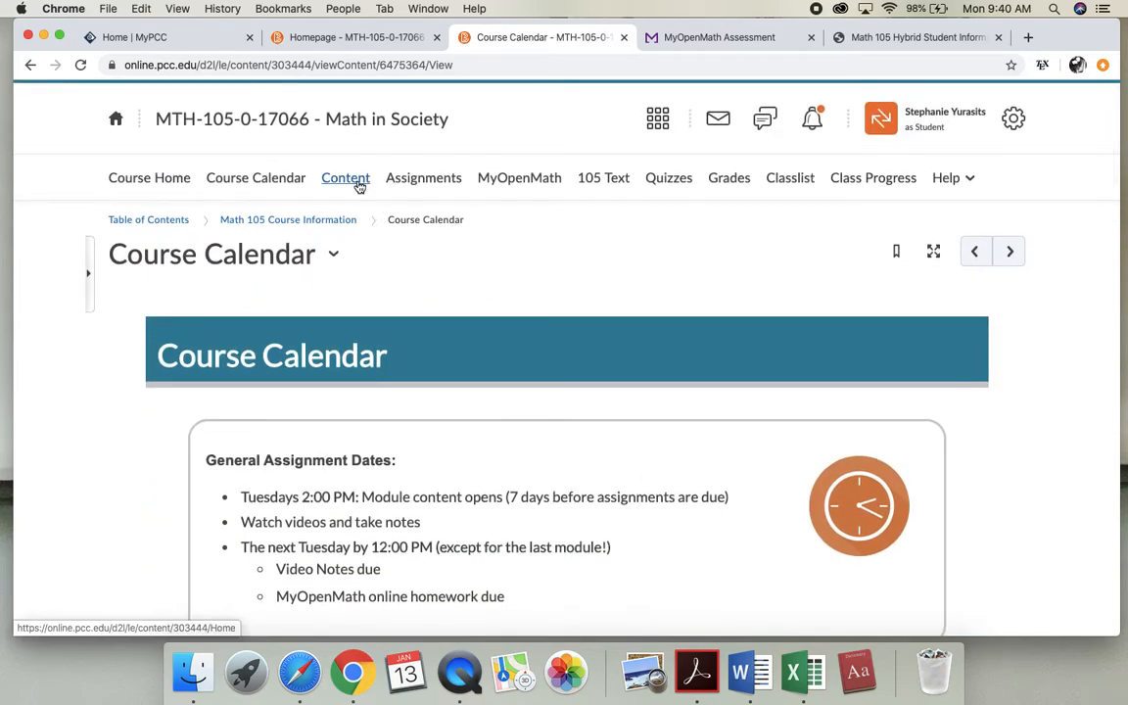
left_click(345, 176)
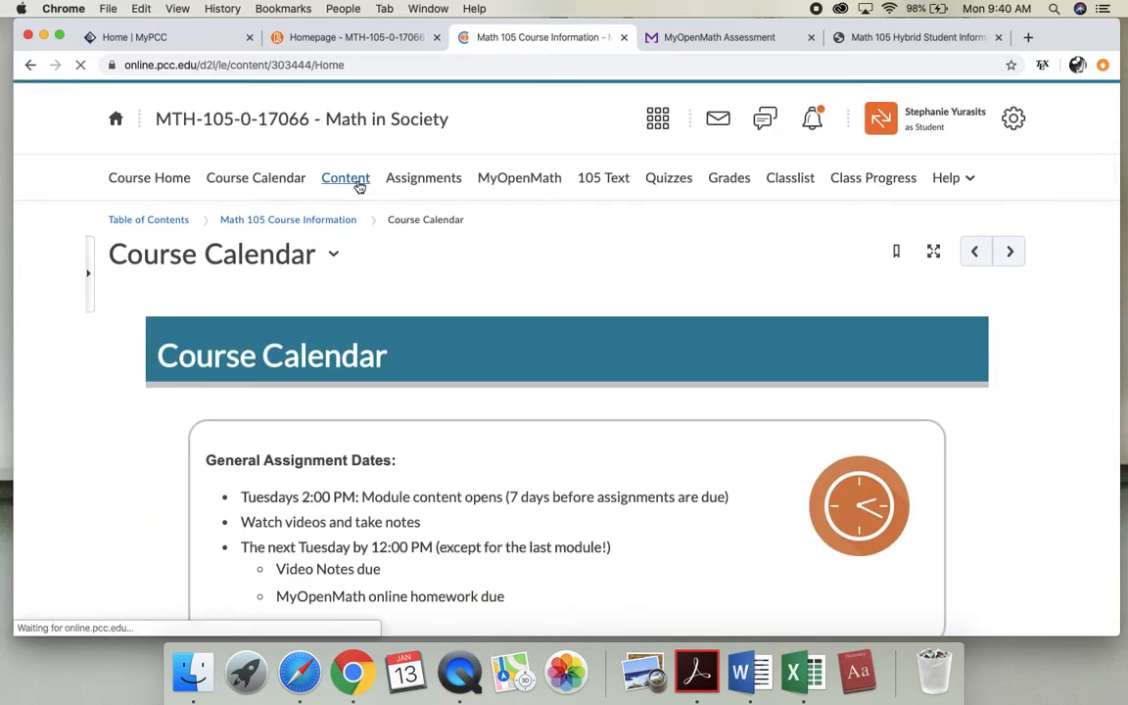
left_click(345, 176)
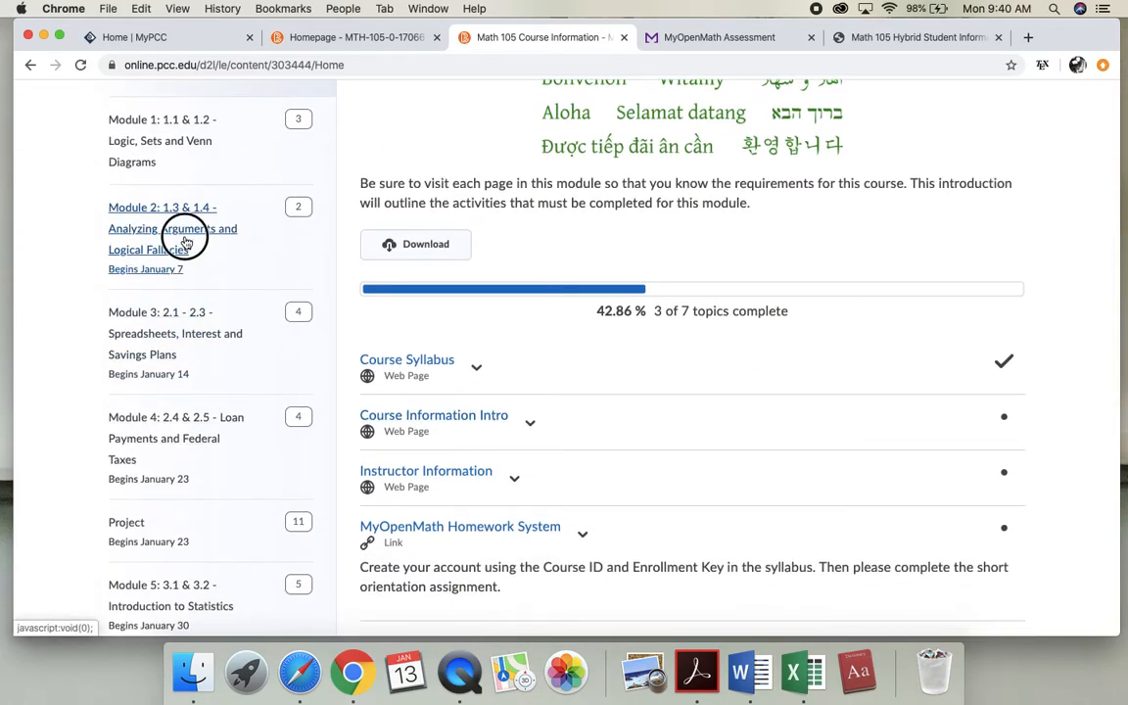
left_click(172, 227)
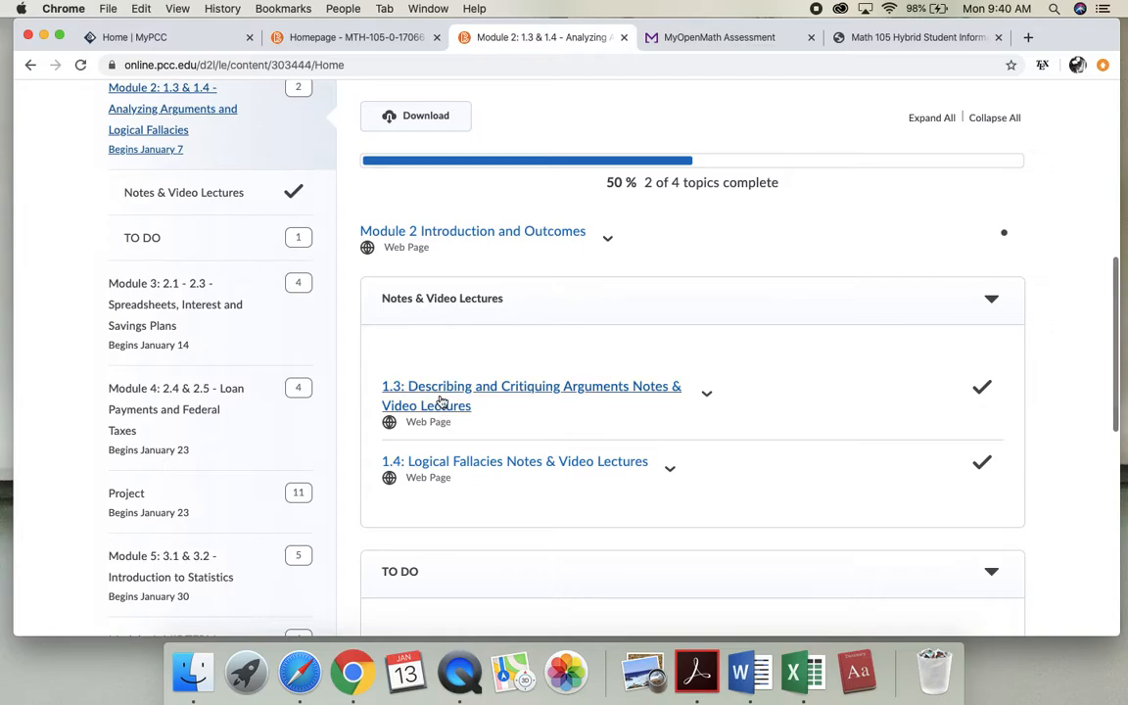
left_click(530, 386)
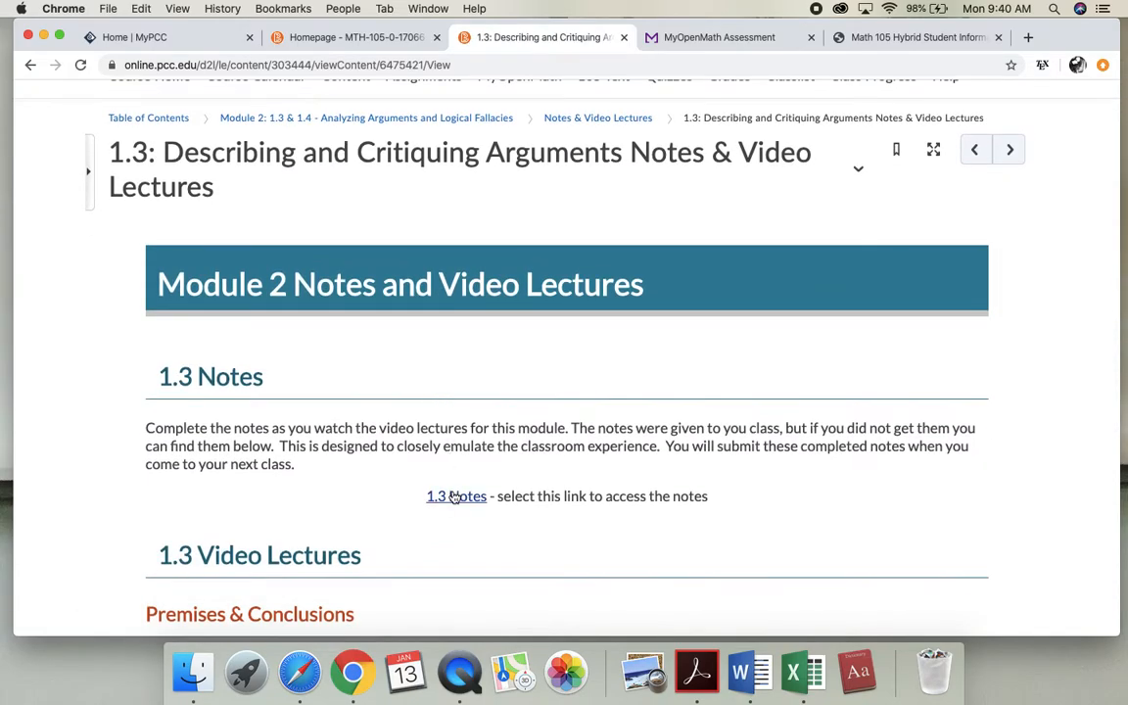
left_click(454, 495)
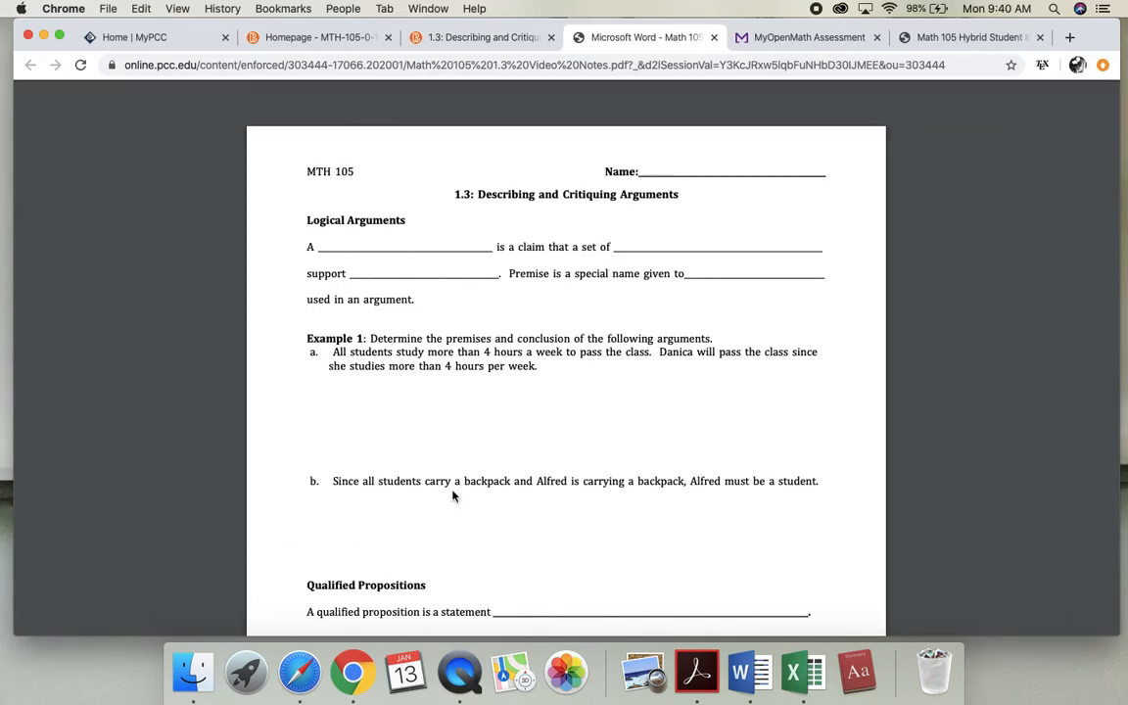
left_click(478, 37)
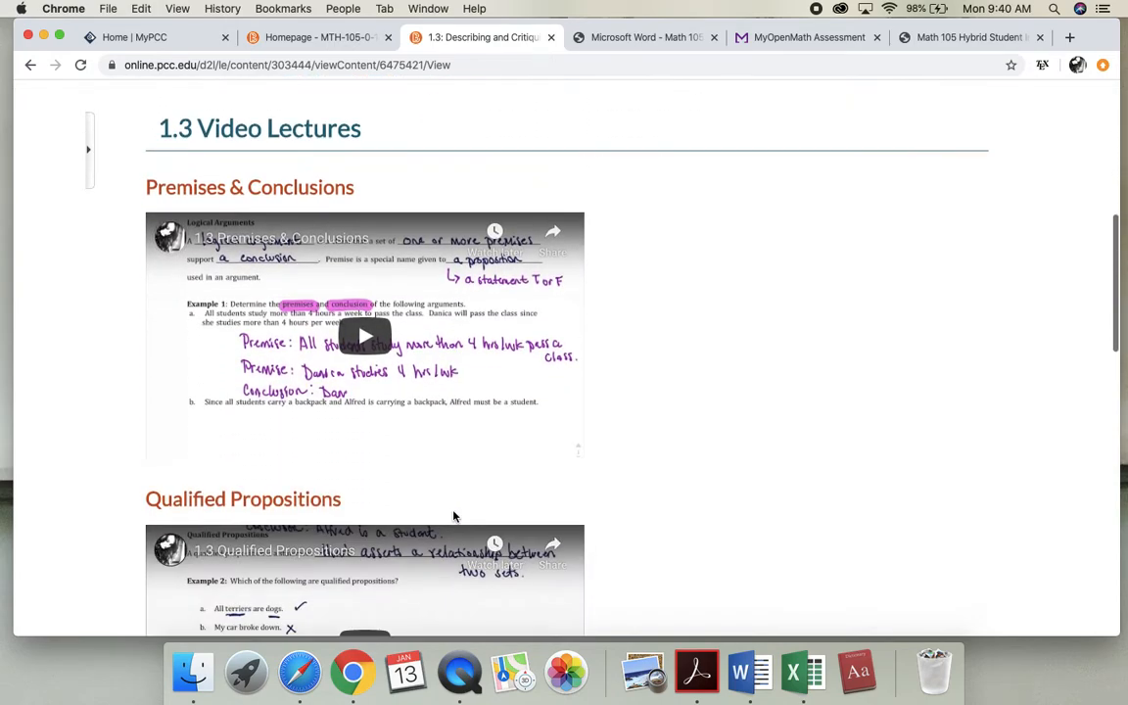
scroll("down", 3)
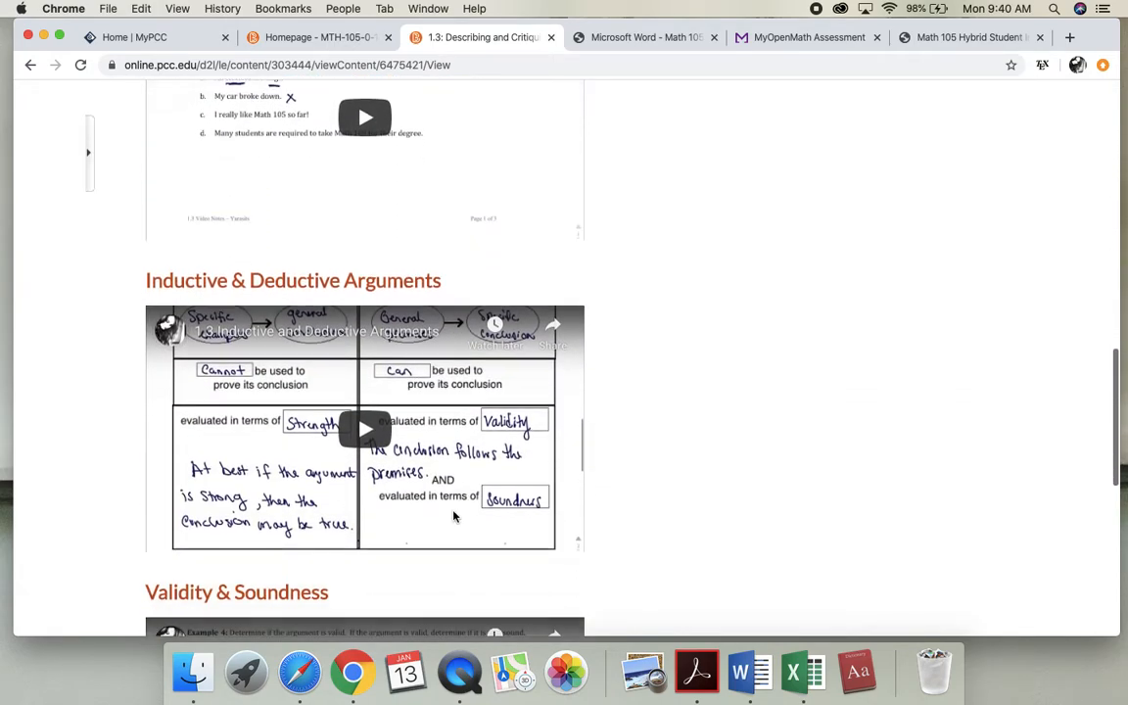
scroll("down", 3)
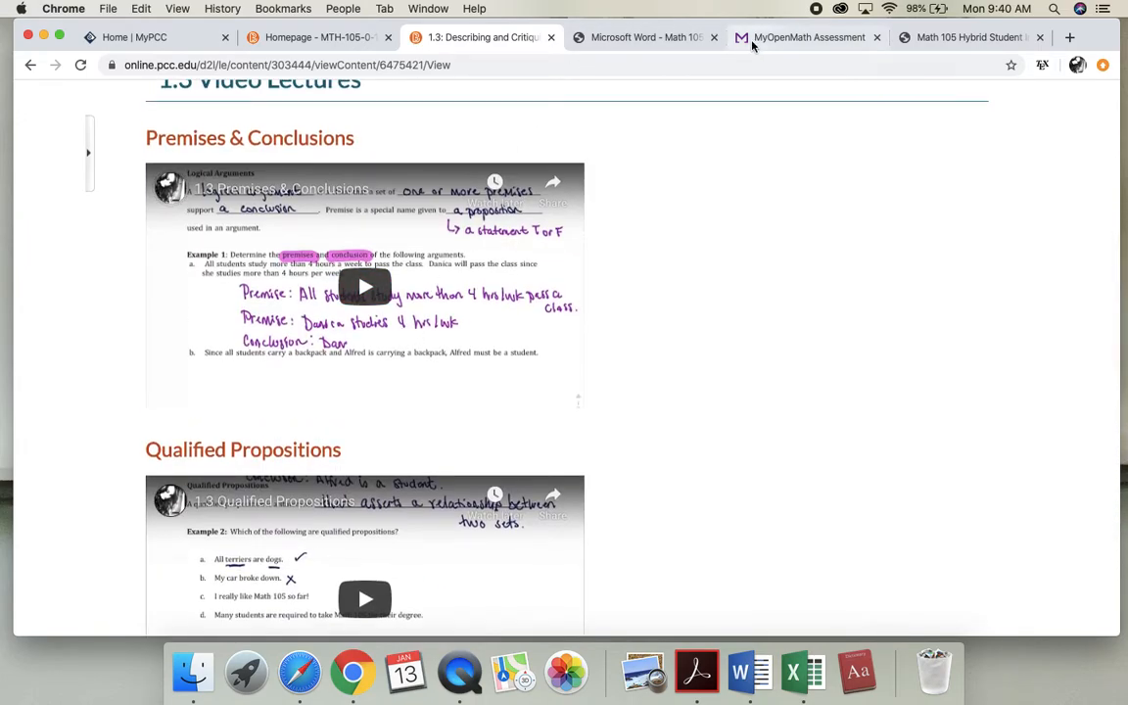
In the MyOpenMath course, bring up the 1.3 Homework on arguments and propositions.
left_click(808, 38)
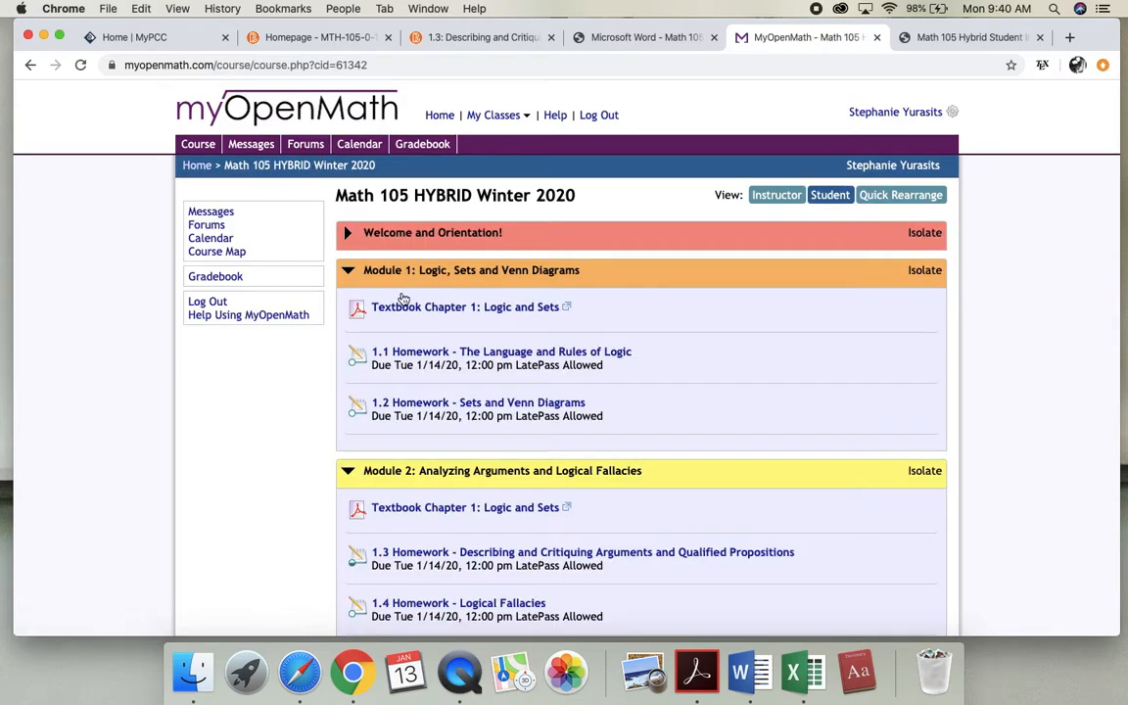
scroll("down", 3)
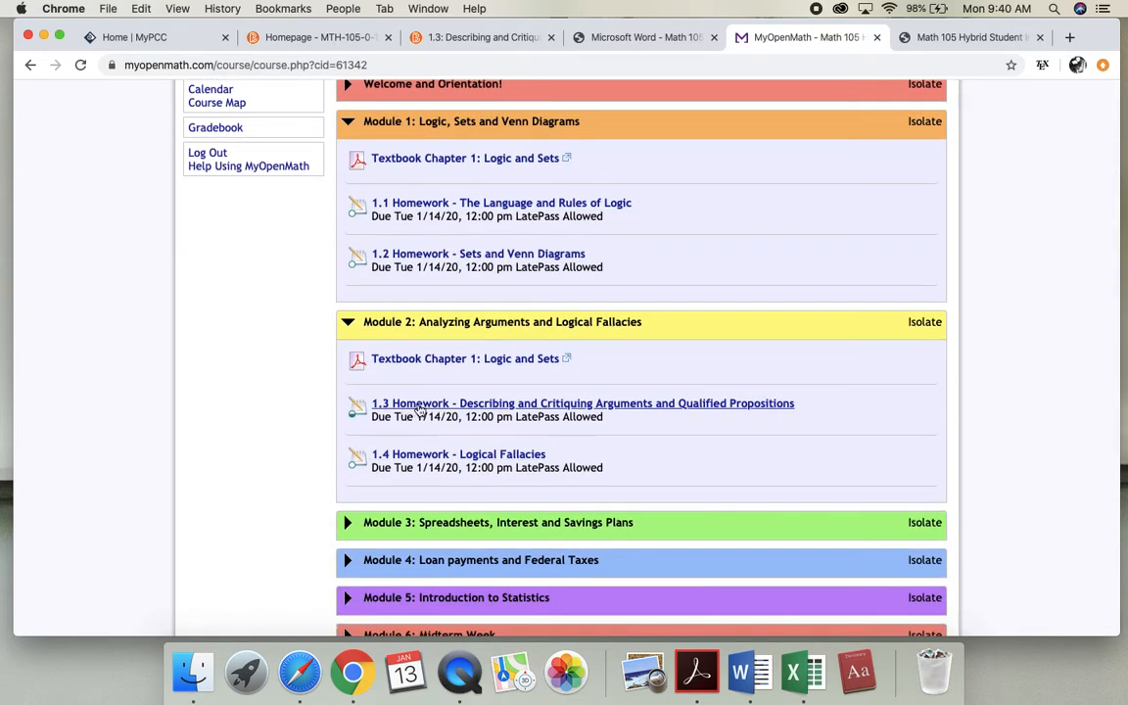
left_click(582, 404)
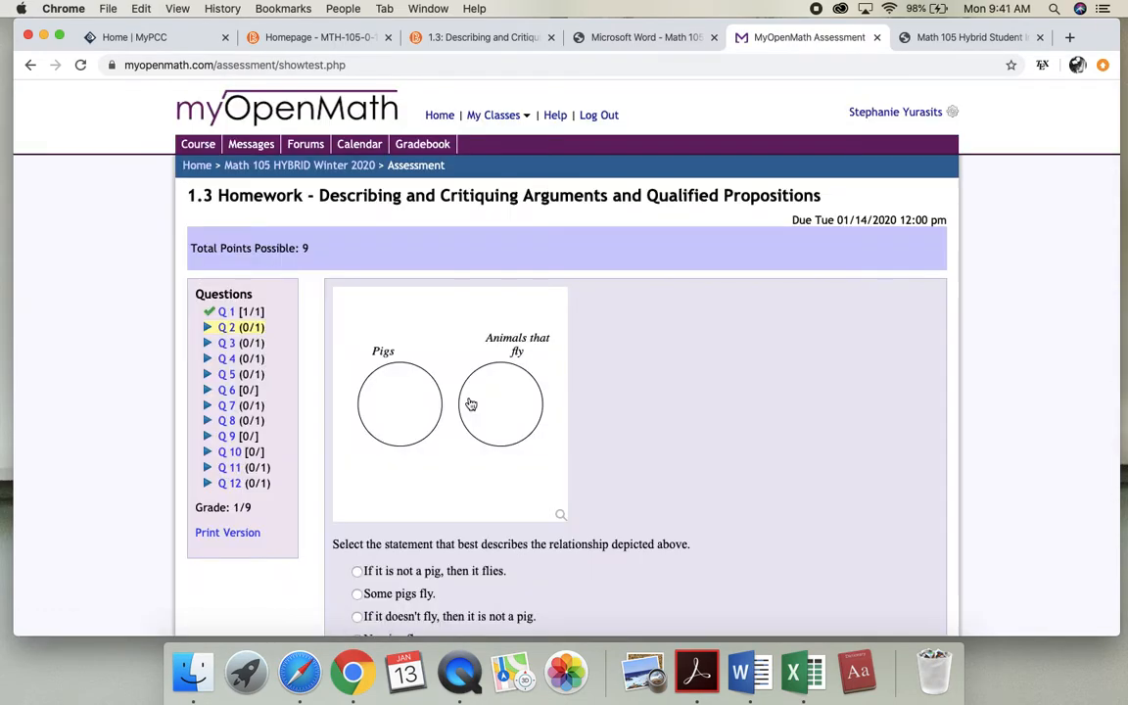
scroll("down", 3)
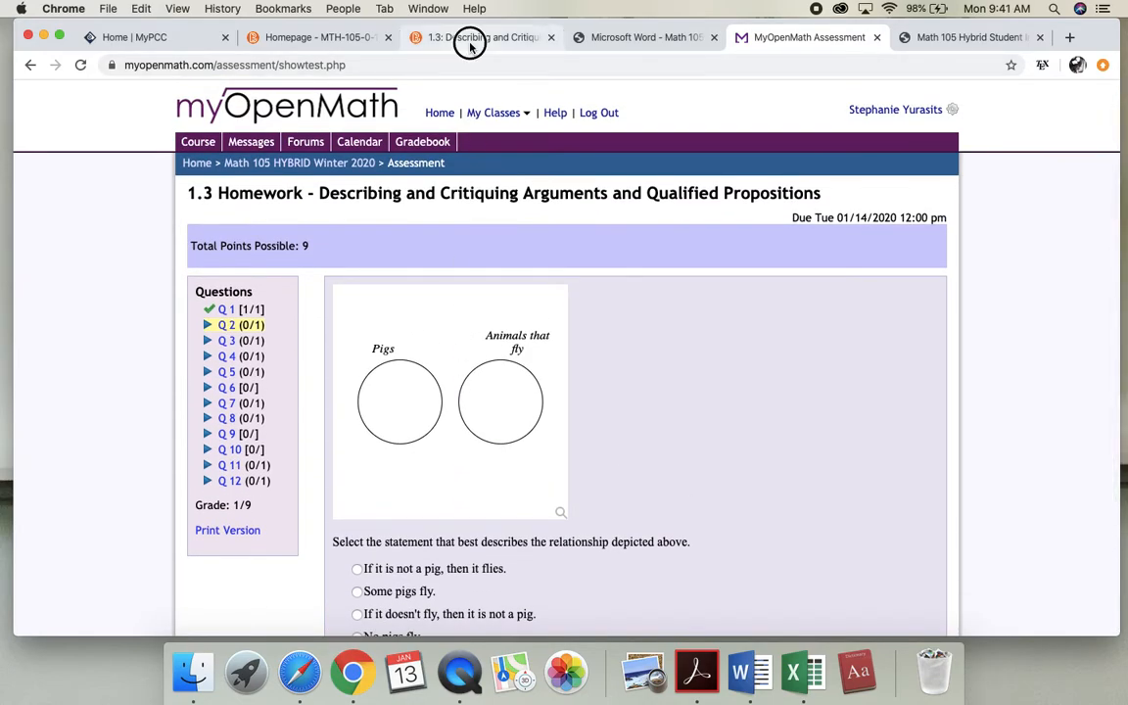
Glance at the 1.3 and 1.4 notes, then from the Math 105 course page reopen 1.2 Homework - Sets and Venn Diagrams.
left_click(480, 38)
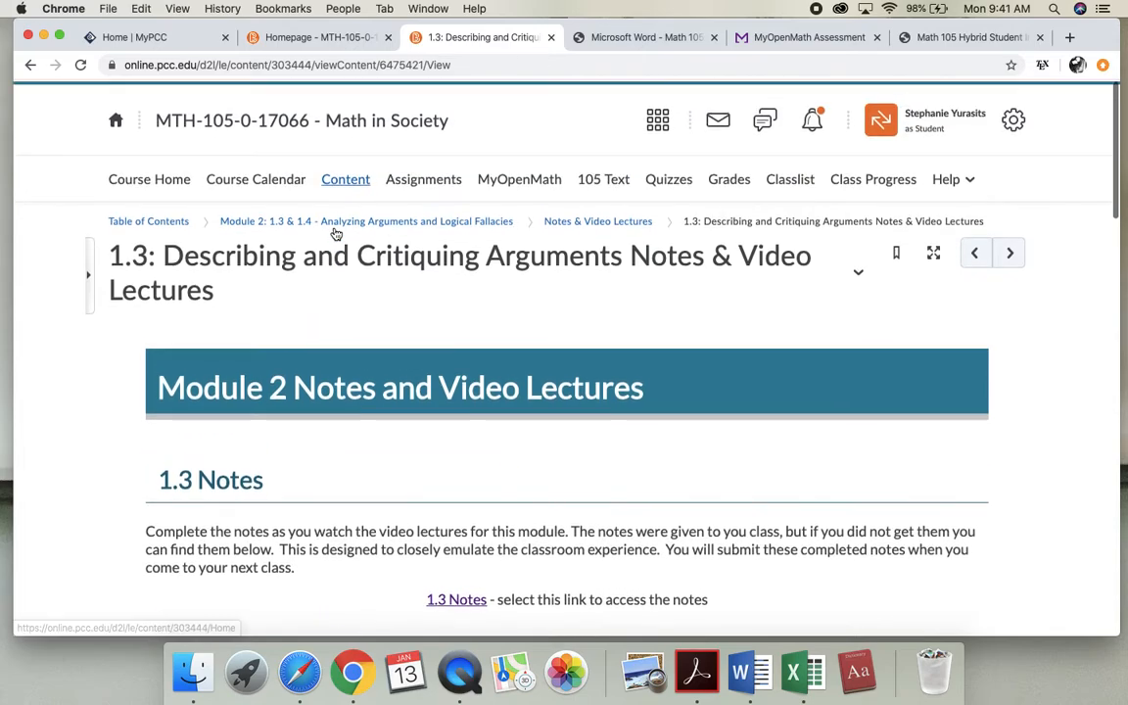
left_click(1011, 250)
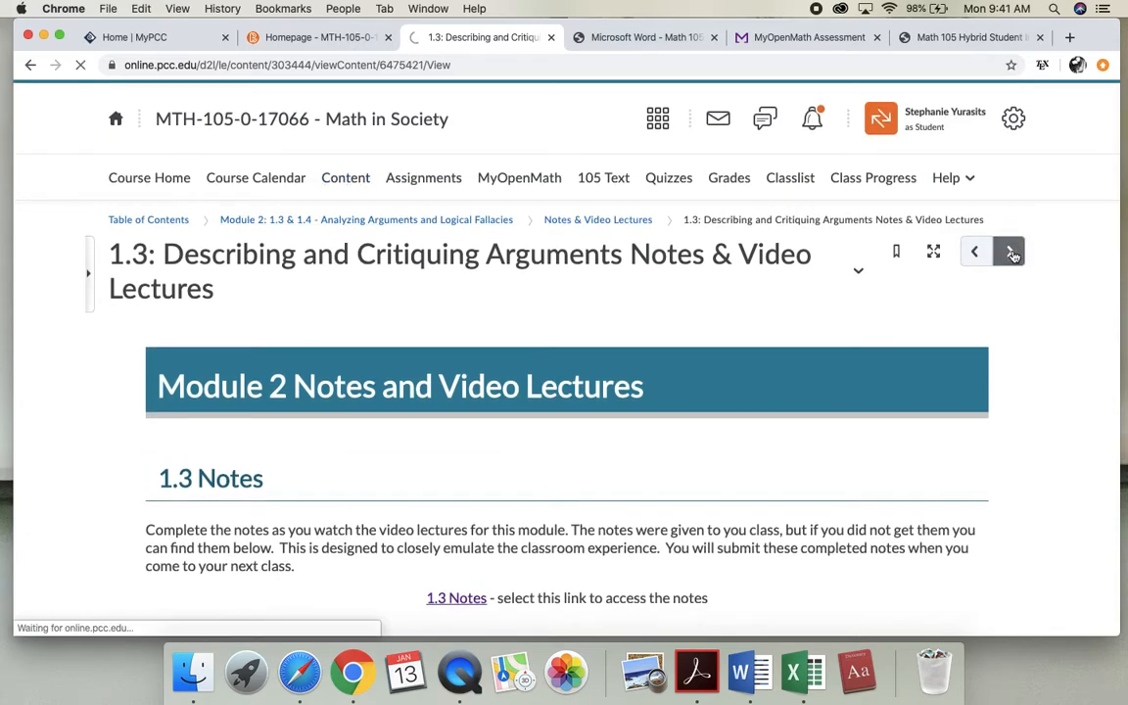
left_click(1010, 251)
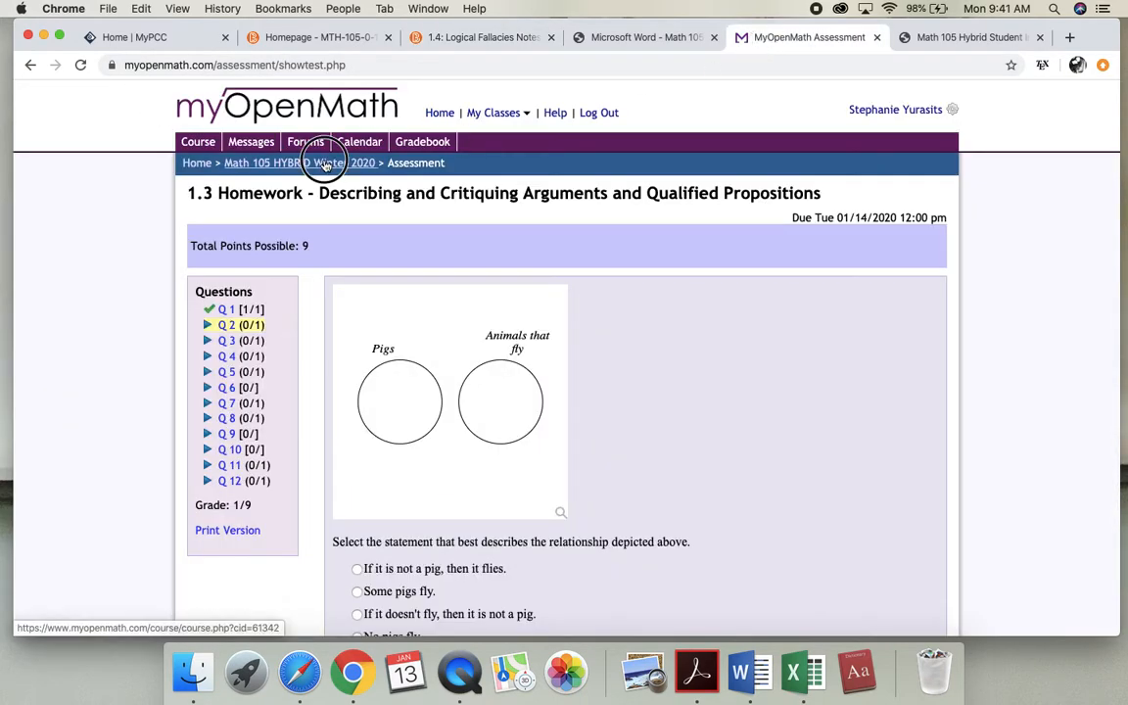
left_click(298, 163)
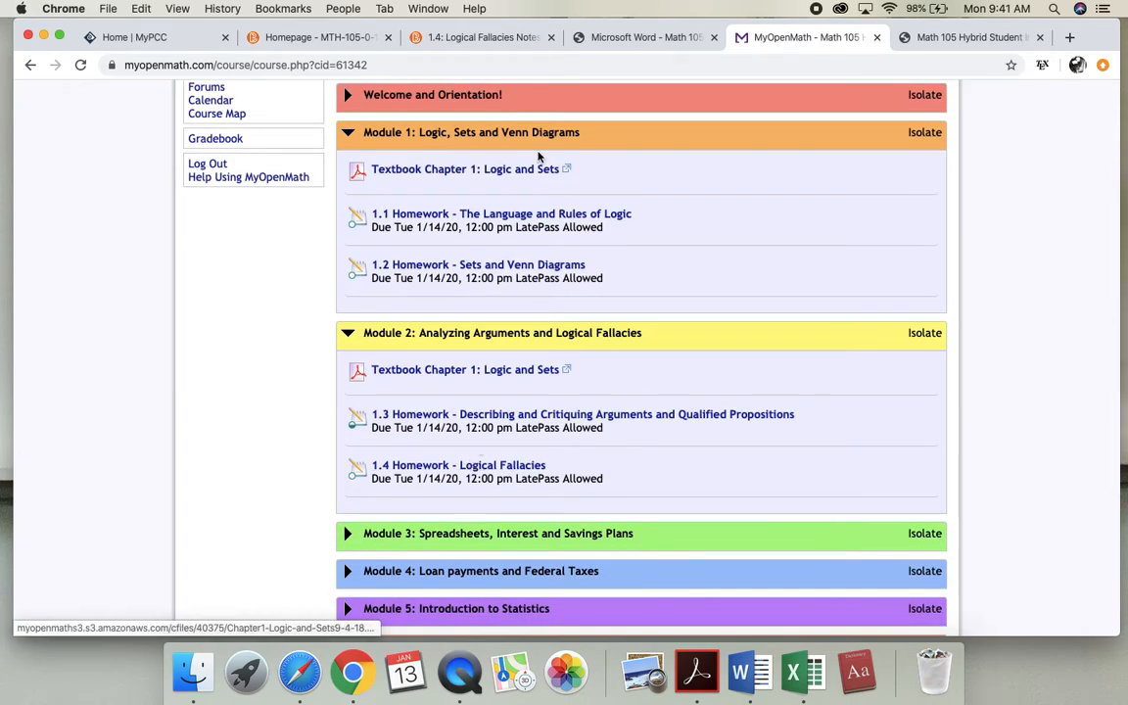
mouse_move(458, 466)
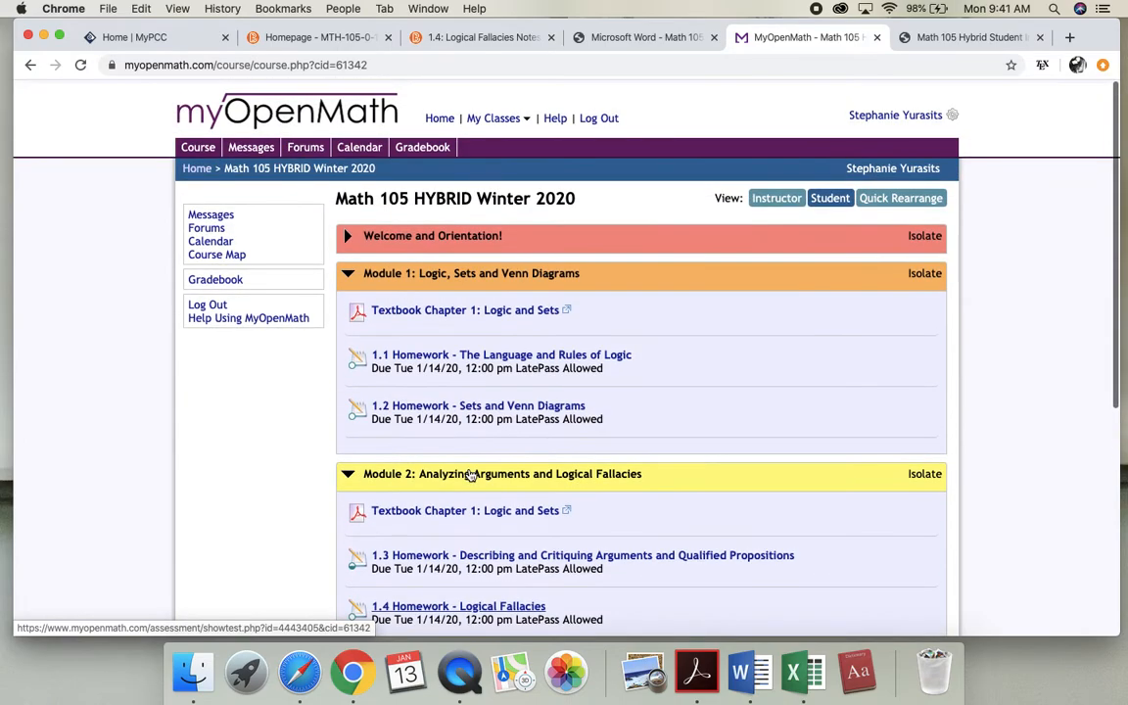
scroll("down", 3)
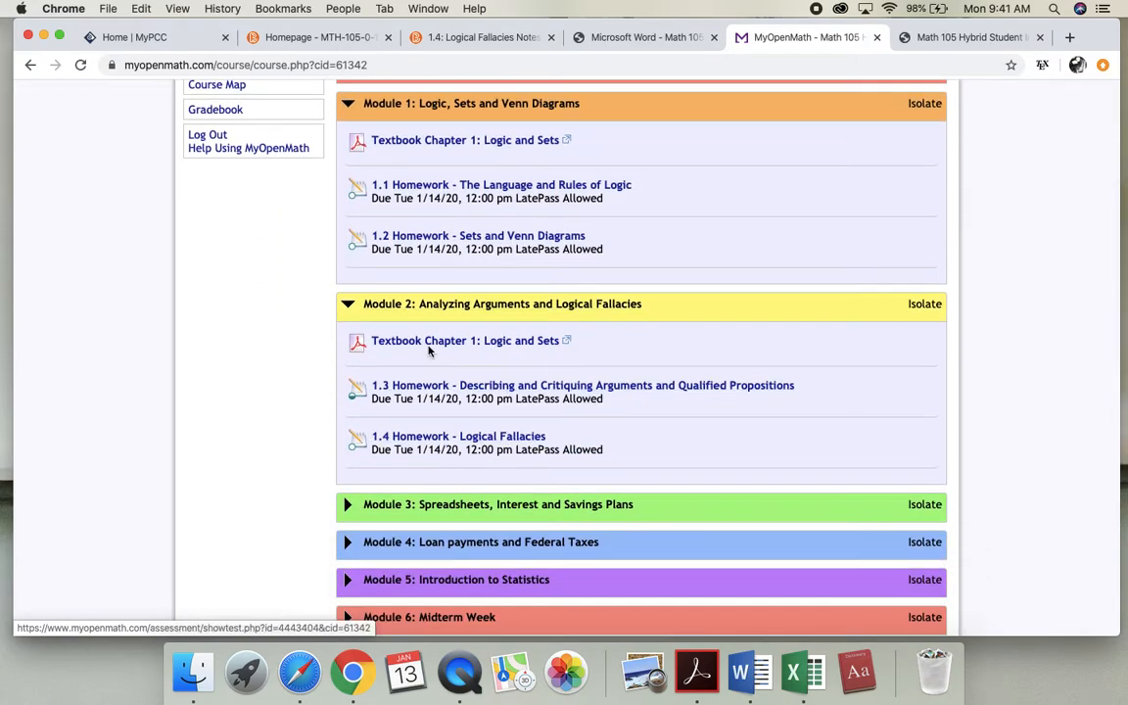
left_click(478, 235)
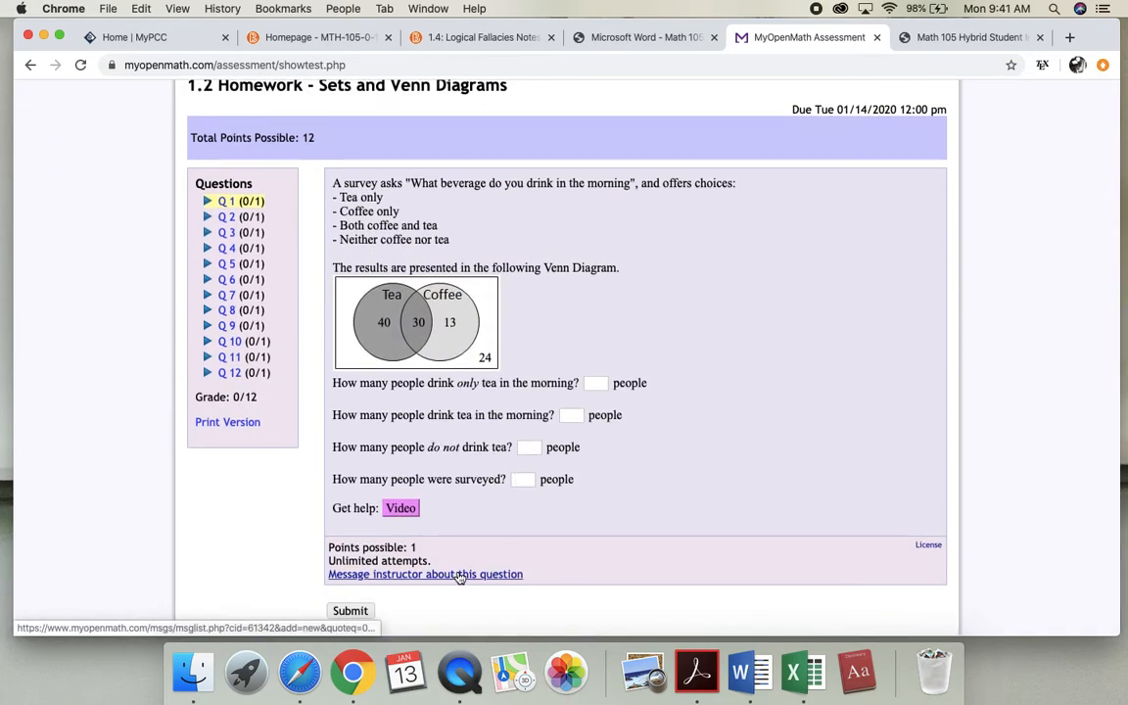
mouse_move(439, 341)
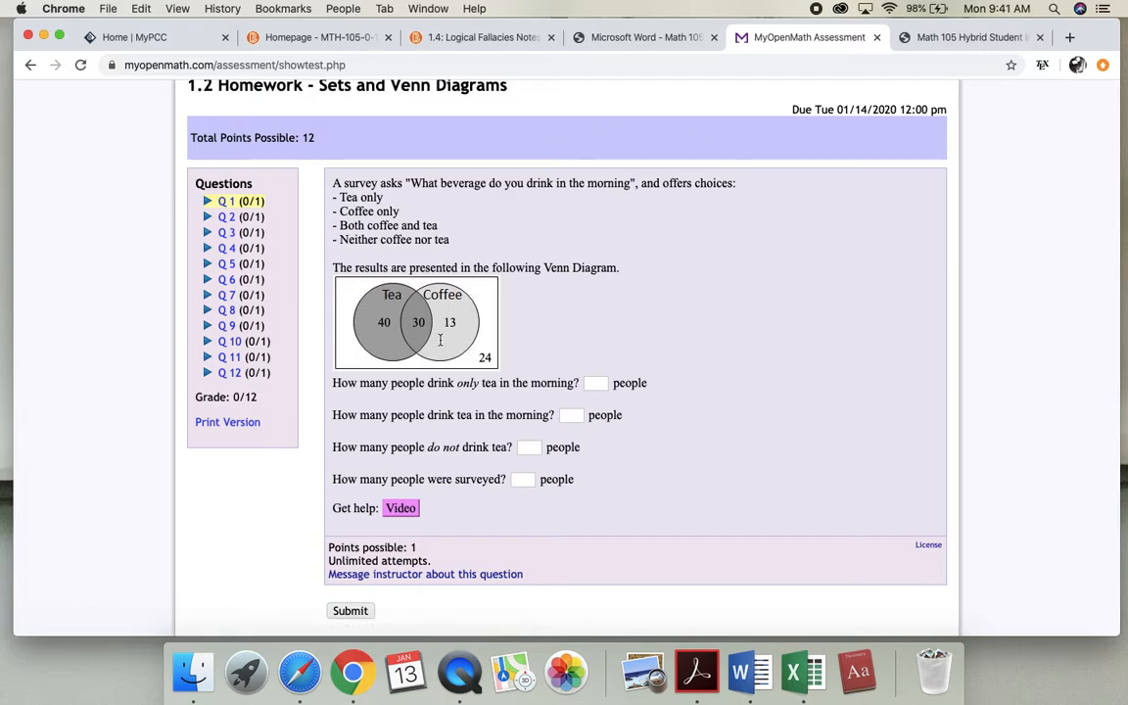
mouse_move(552, 478)
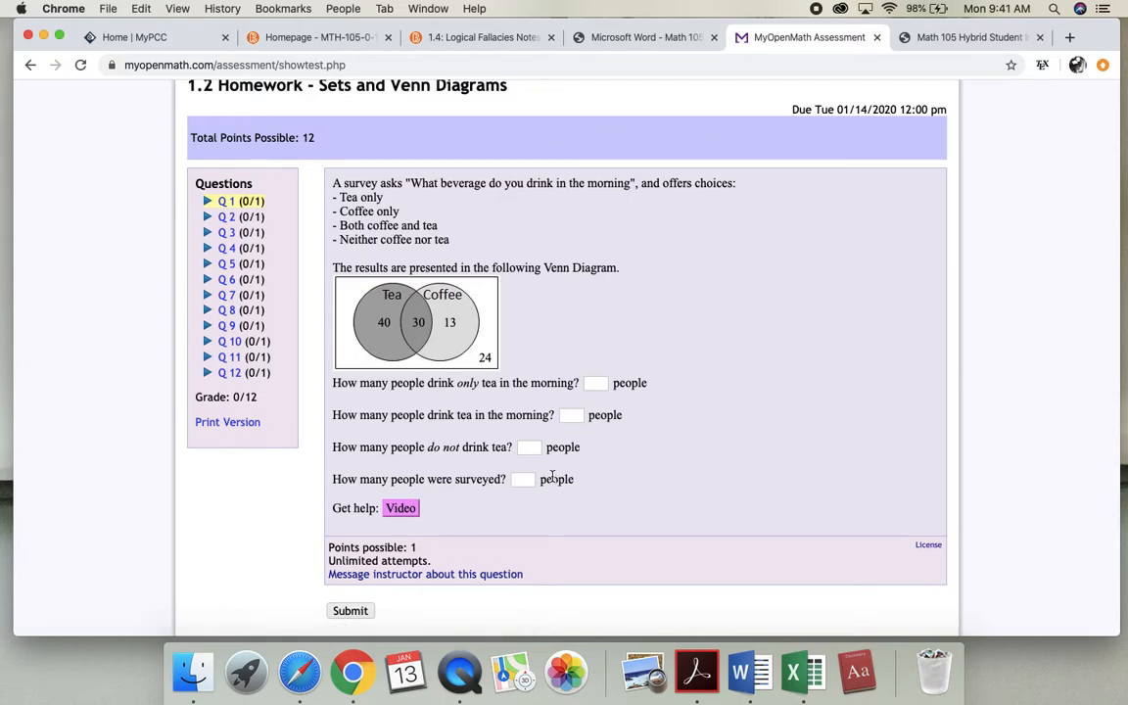
mouse_move(447, 613)
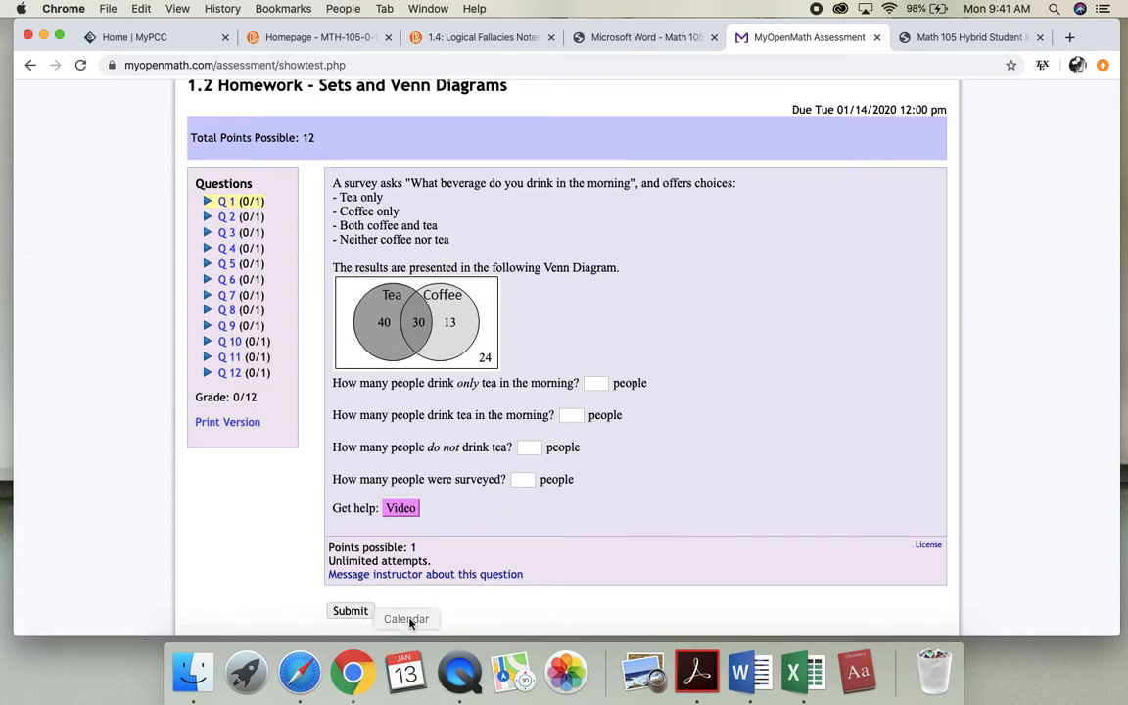
mouse_move(446, 549)
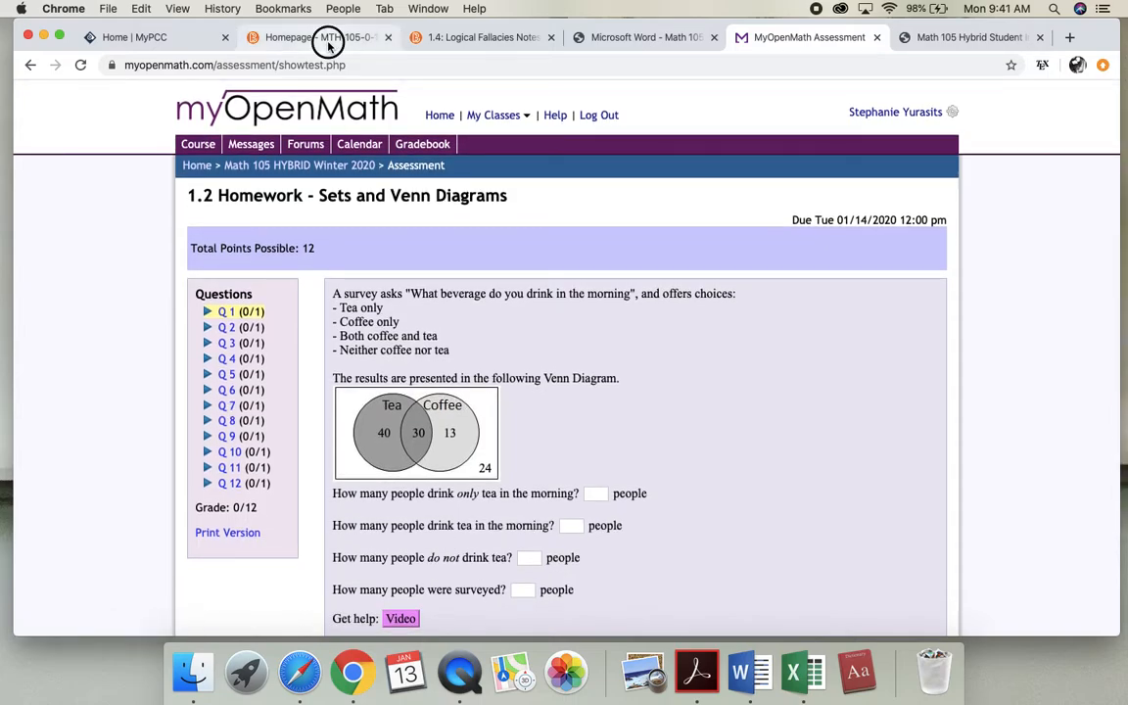
Back in D2L, show the Course Calendar and highlight a Module 2 assignment due January 14th.
left_click(313, 38)
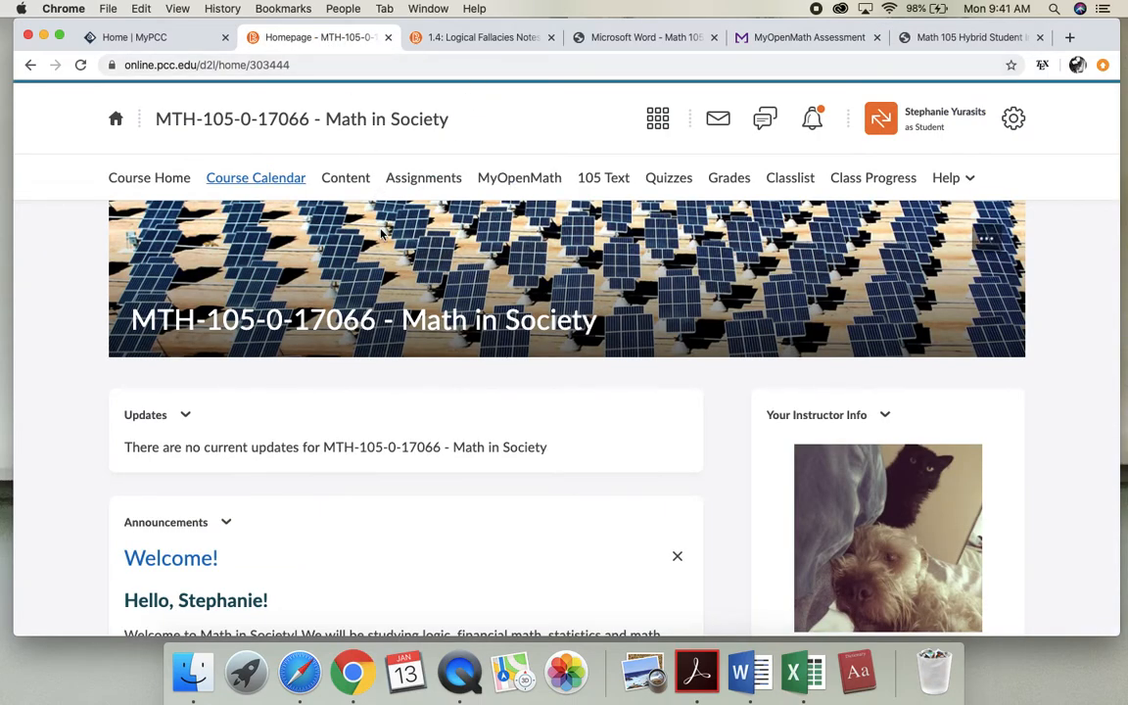
left_click(480, 37)
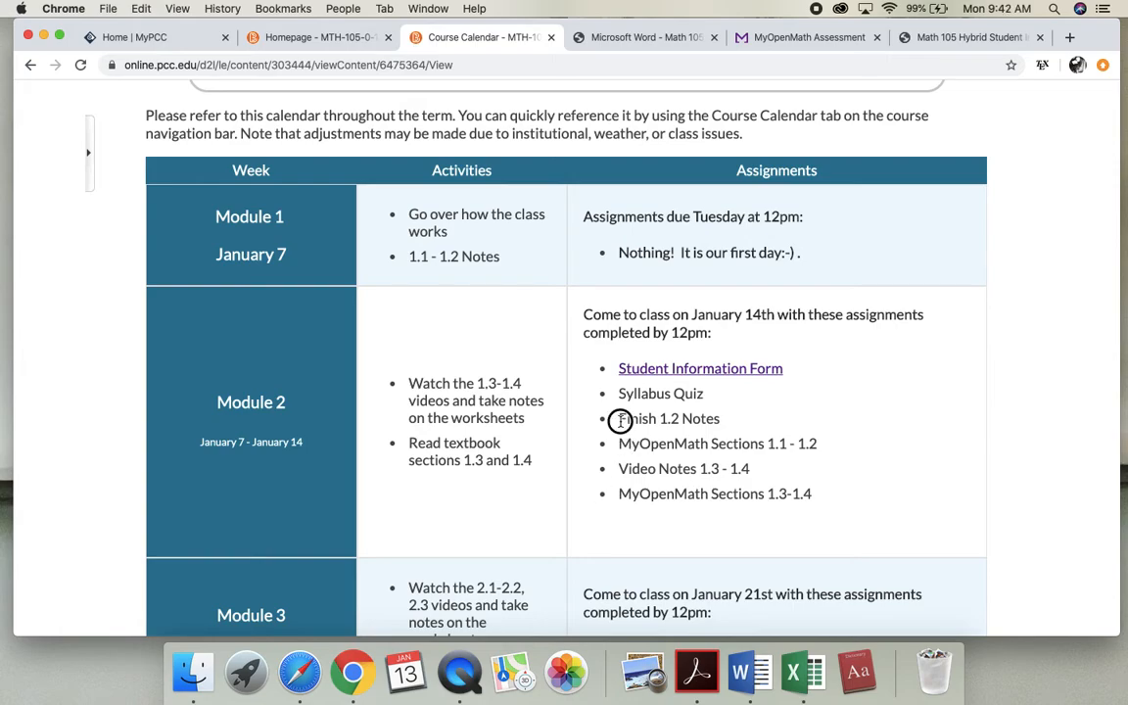
double_click(670, 419)
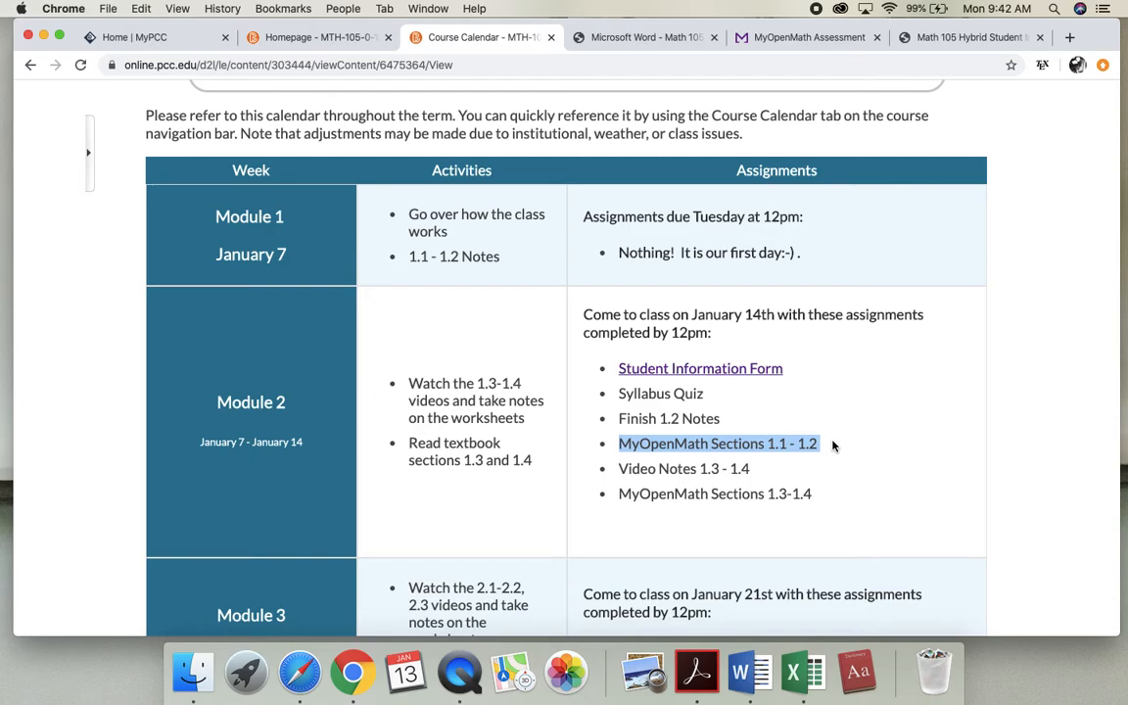
mouse_move(625, 411)
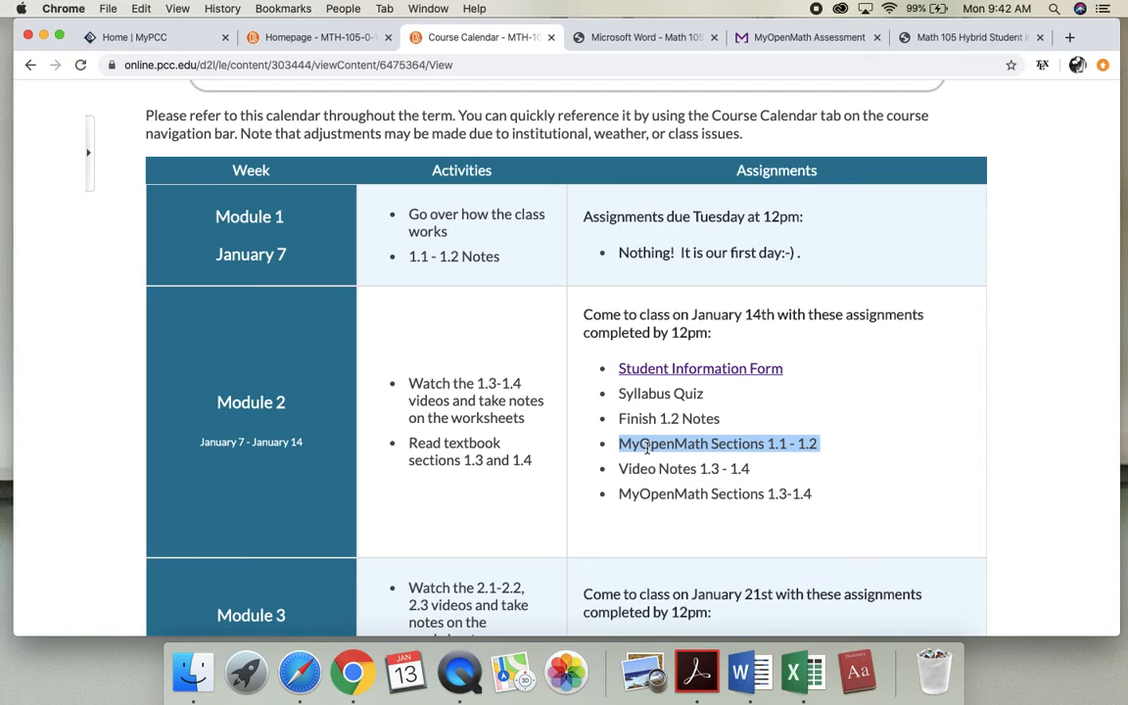
mouse_move(674, 372)
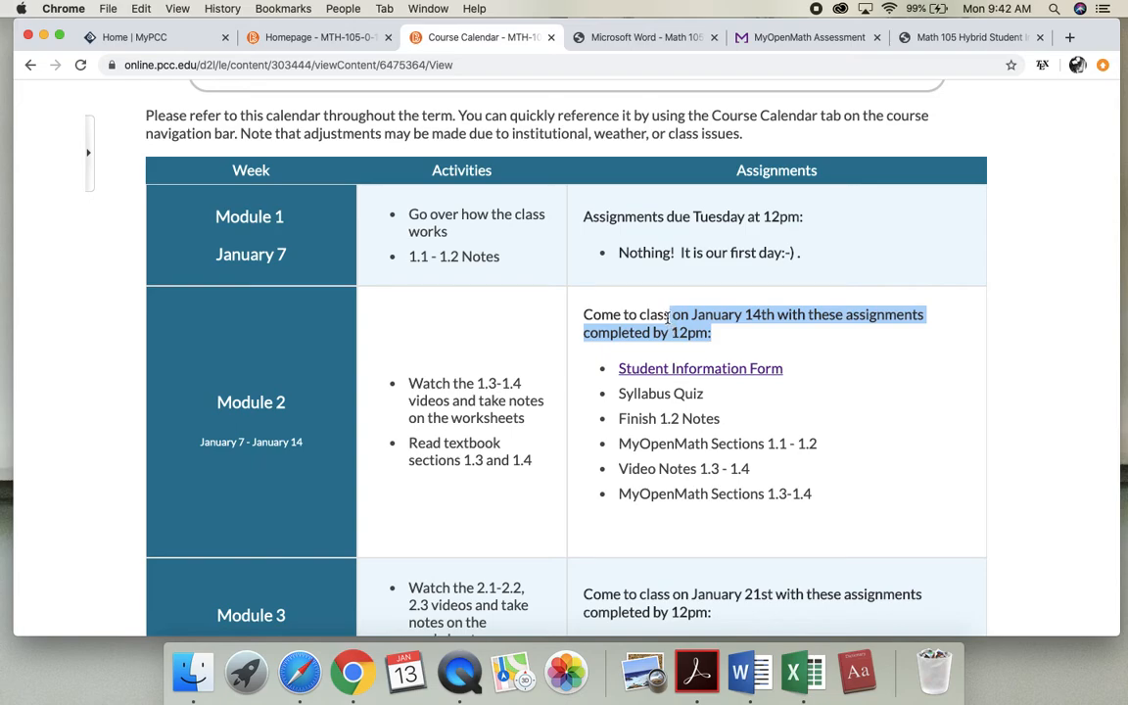
scroll("down", 3)
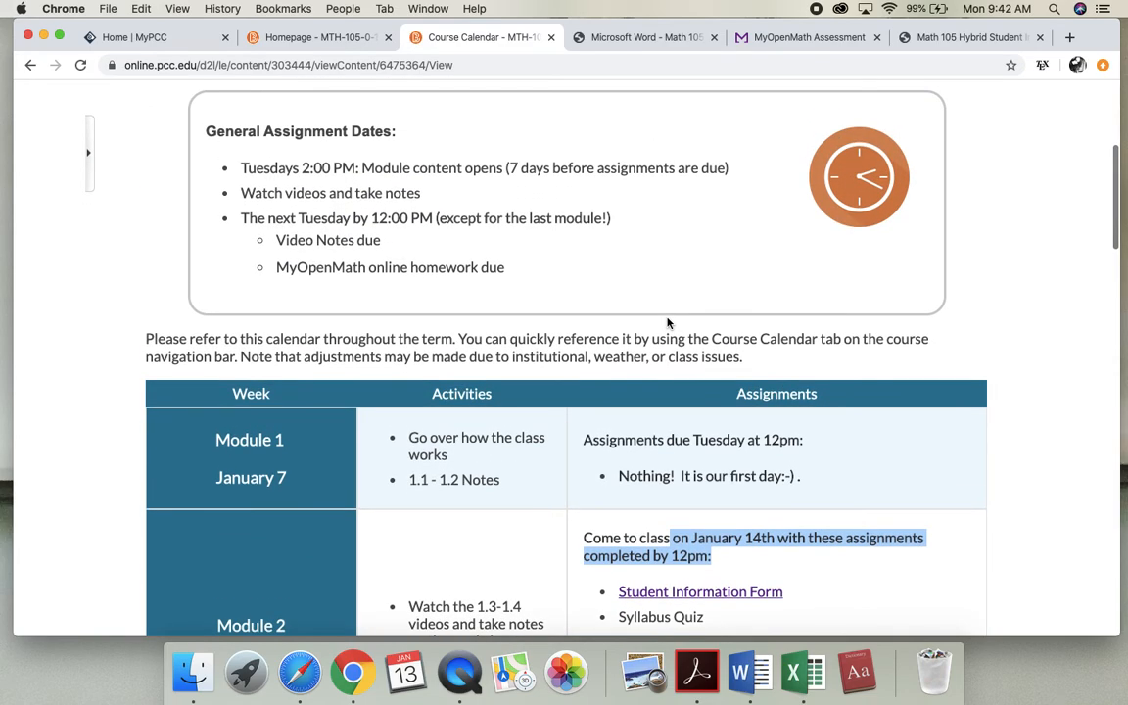
scroll("up", 3)
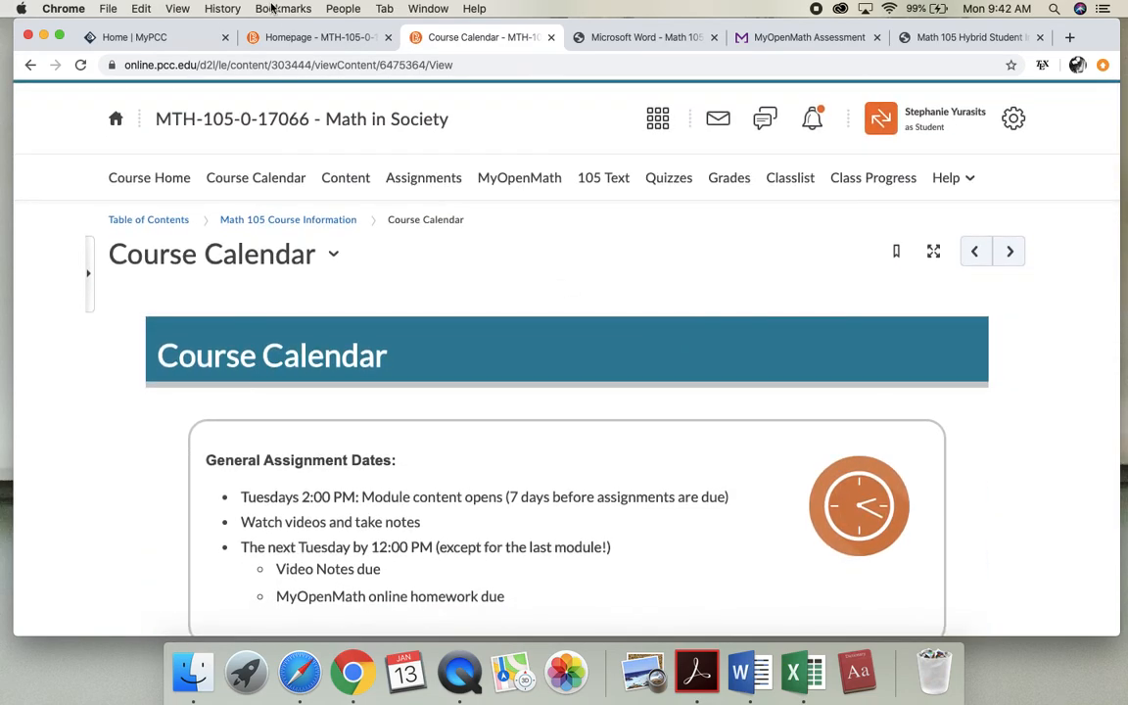